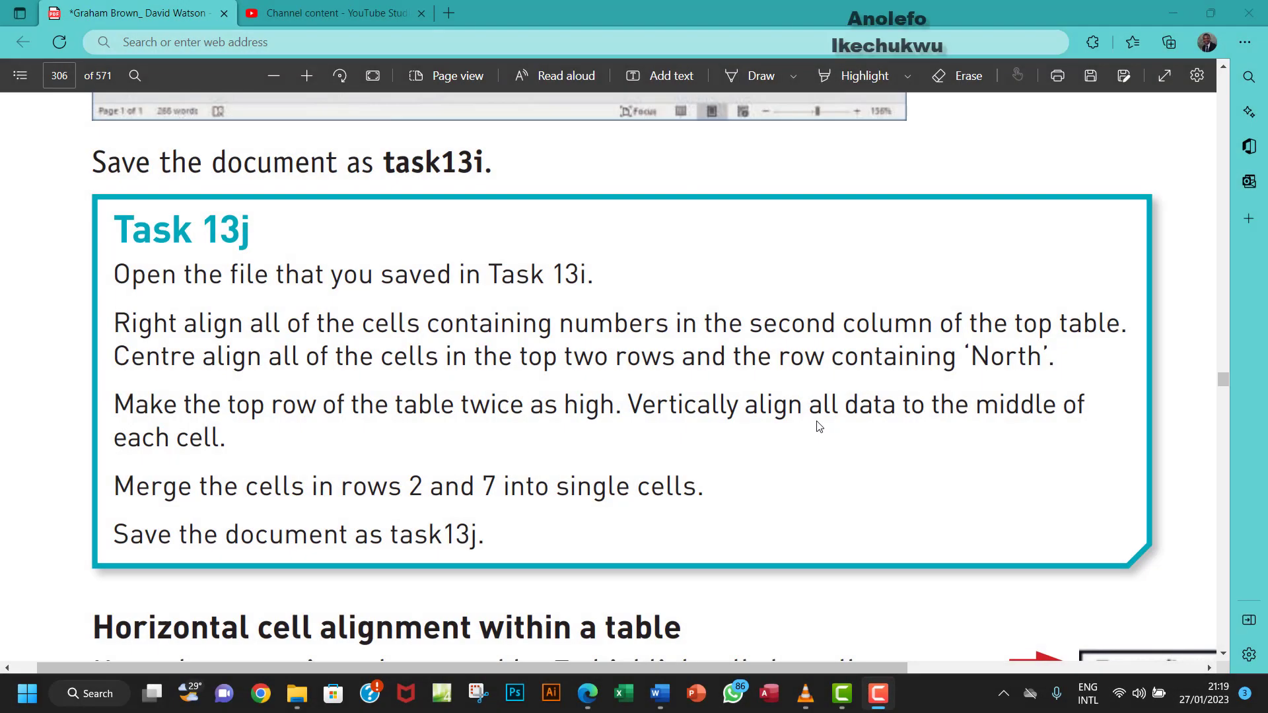
mouse_move(423, 325)
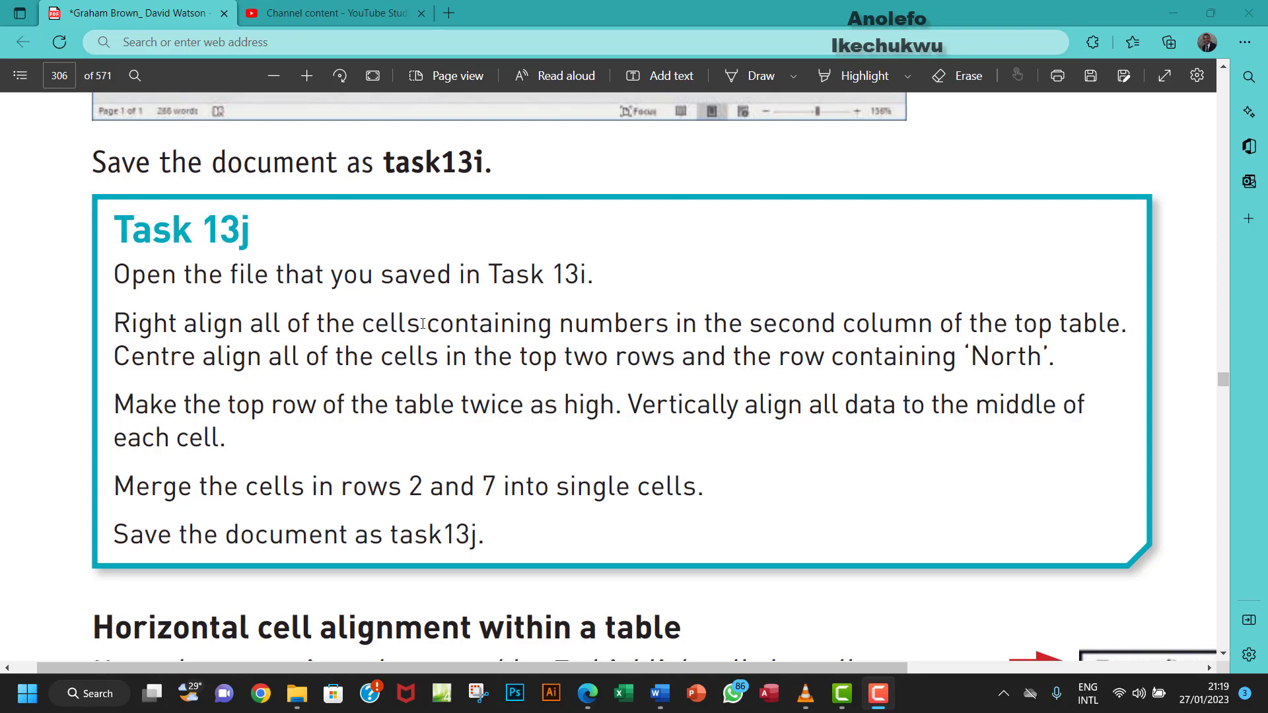
Step: Turn on the Highlight tool in the Edge PDF toolbar to mark the Task 13j key phrases
click(861, 75)
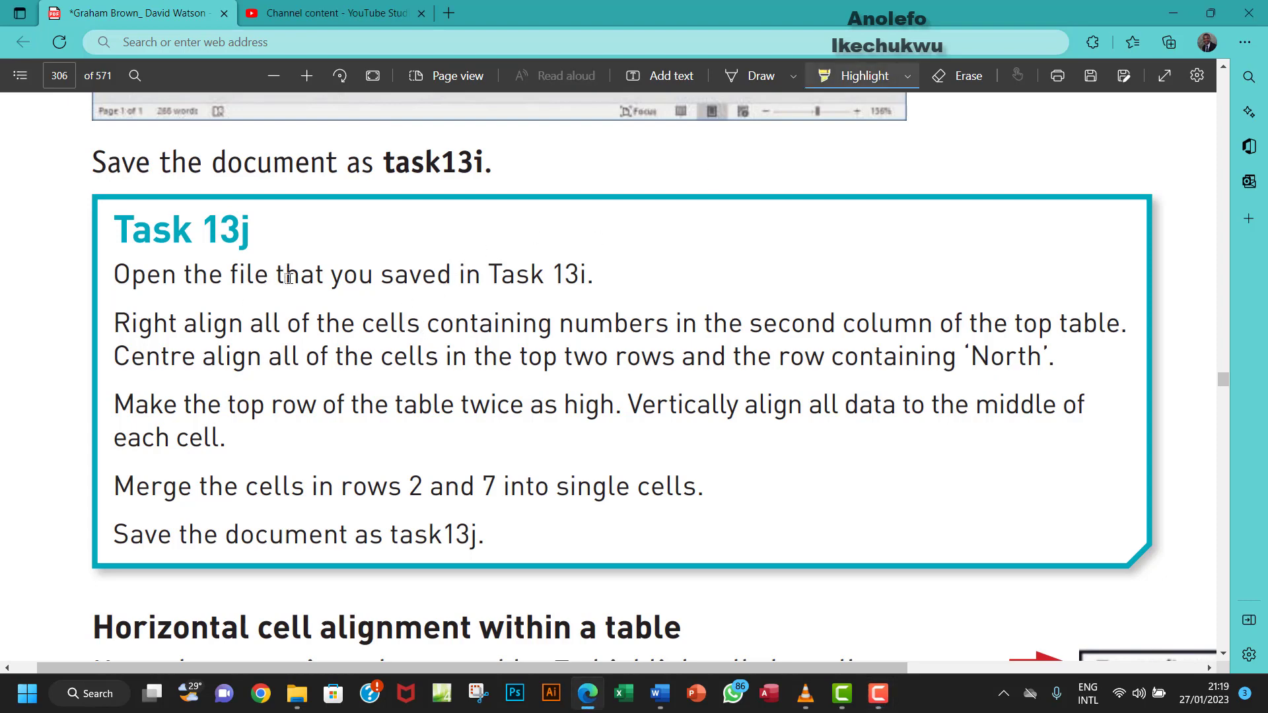
mouse_move(500, 273)
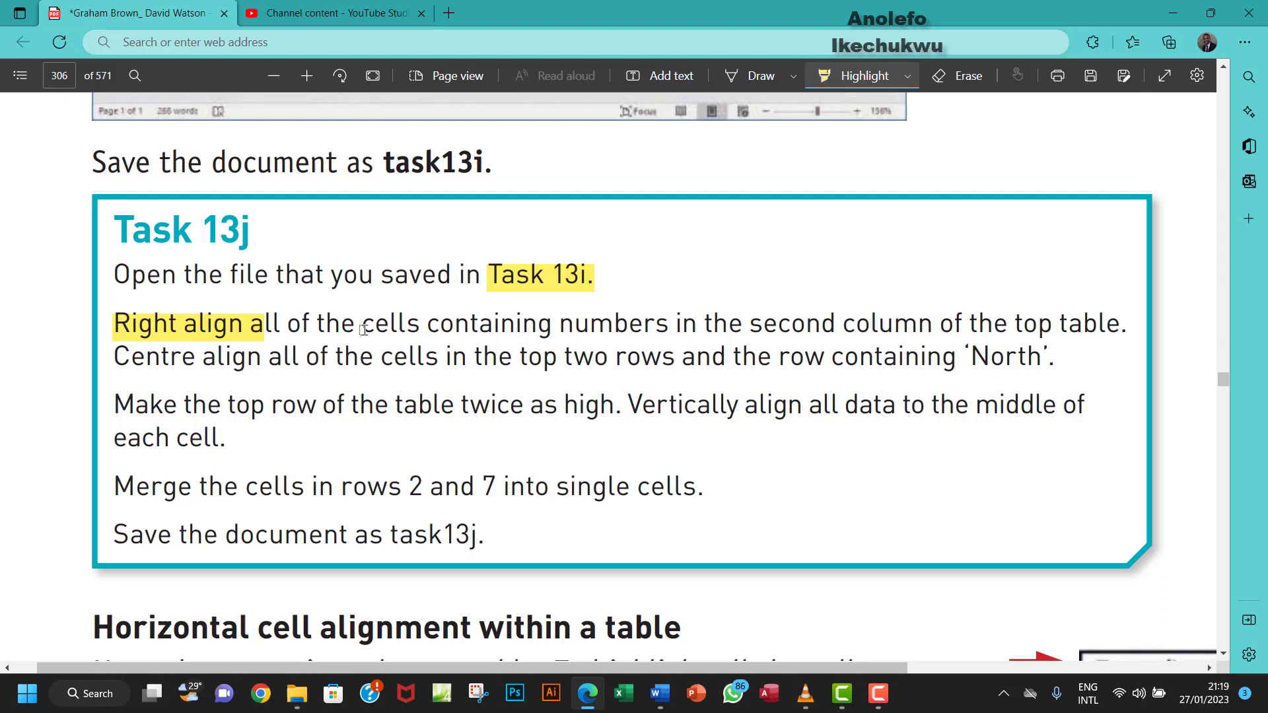
mouse_move(563, 327)
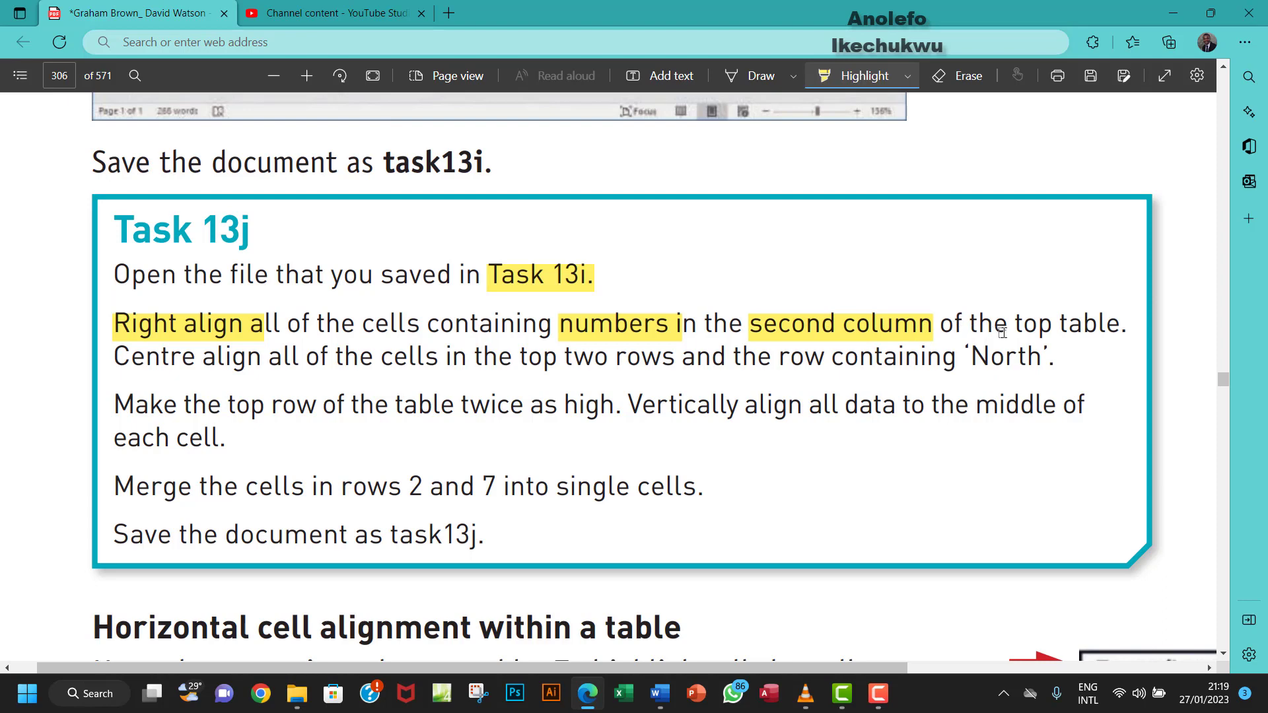
mouse_move(349, 367)
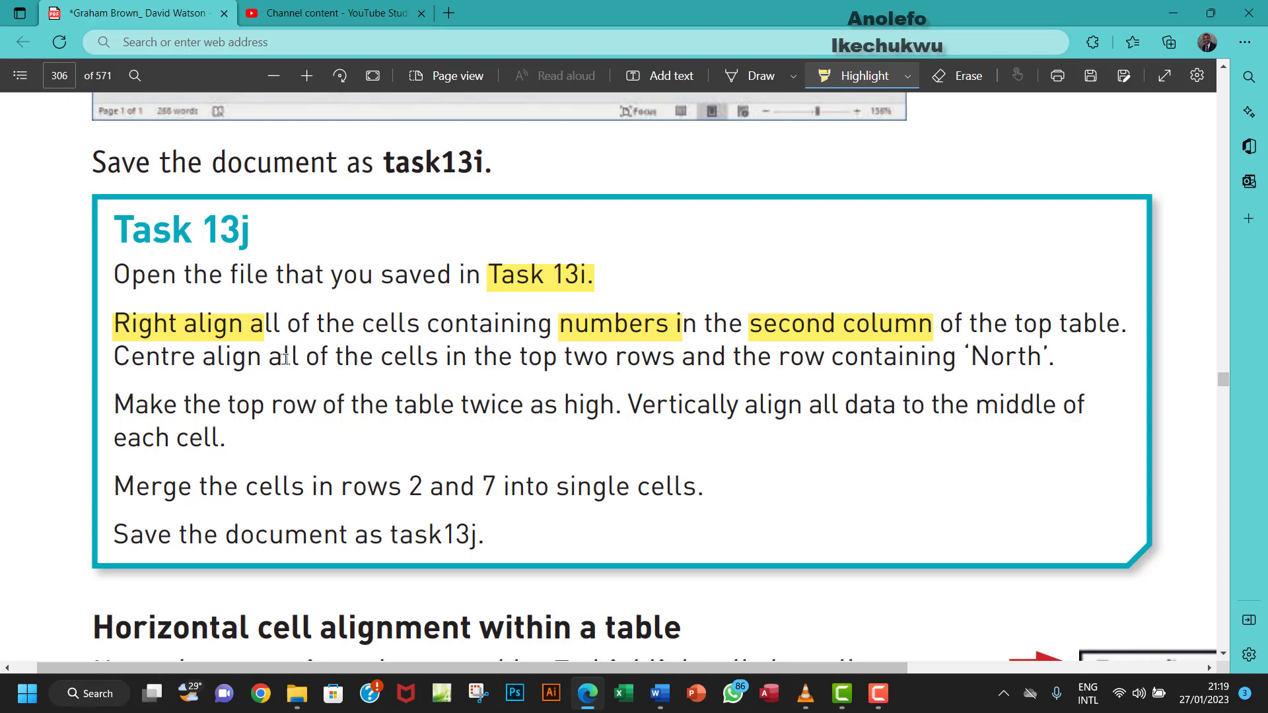
mouse_move(295, 692)
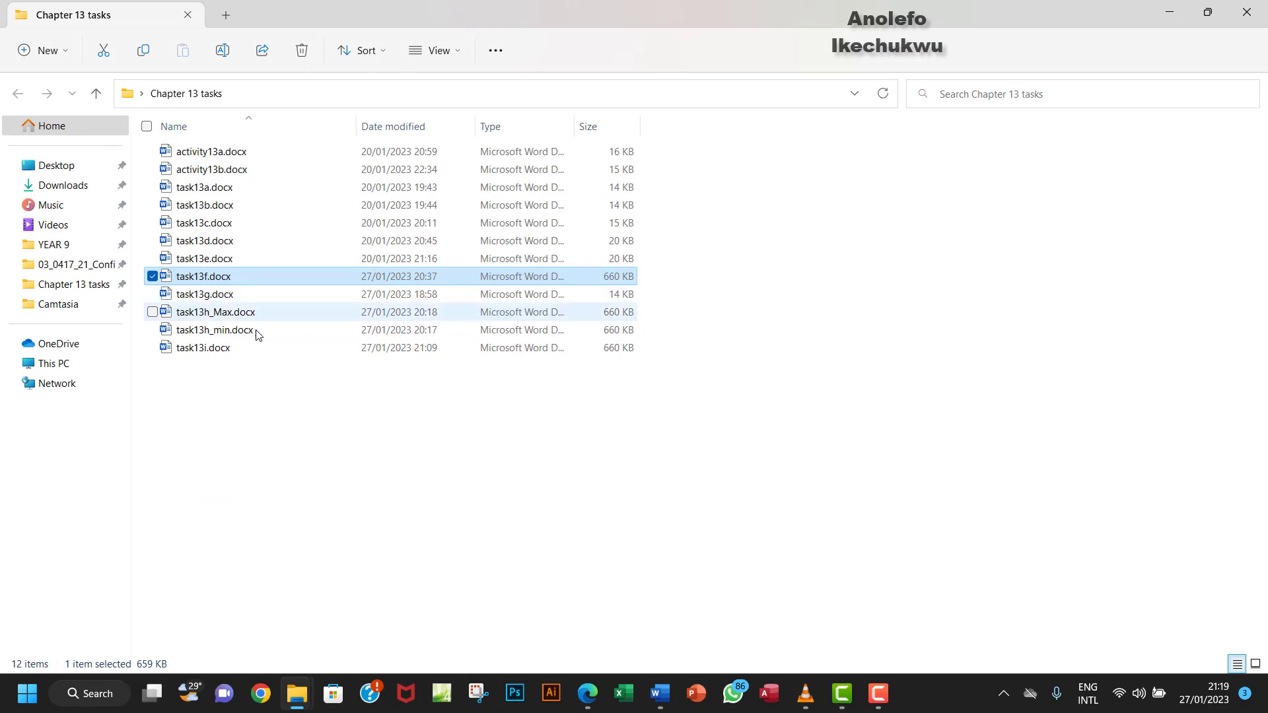
Step: Open task13i.docx from the Chapter 13 tasks folder in Word
double_click(202, 348)
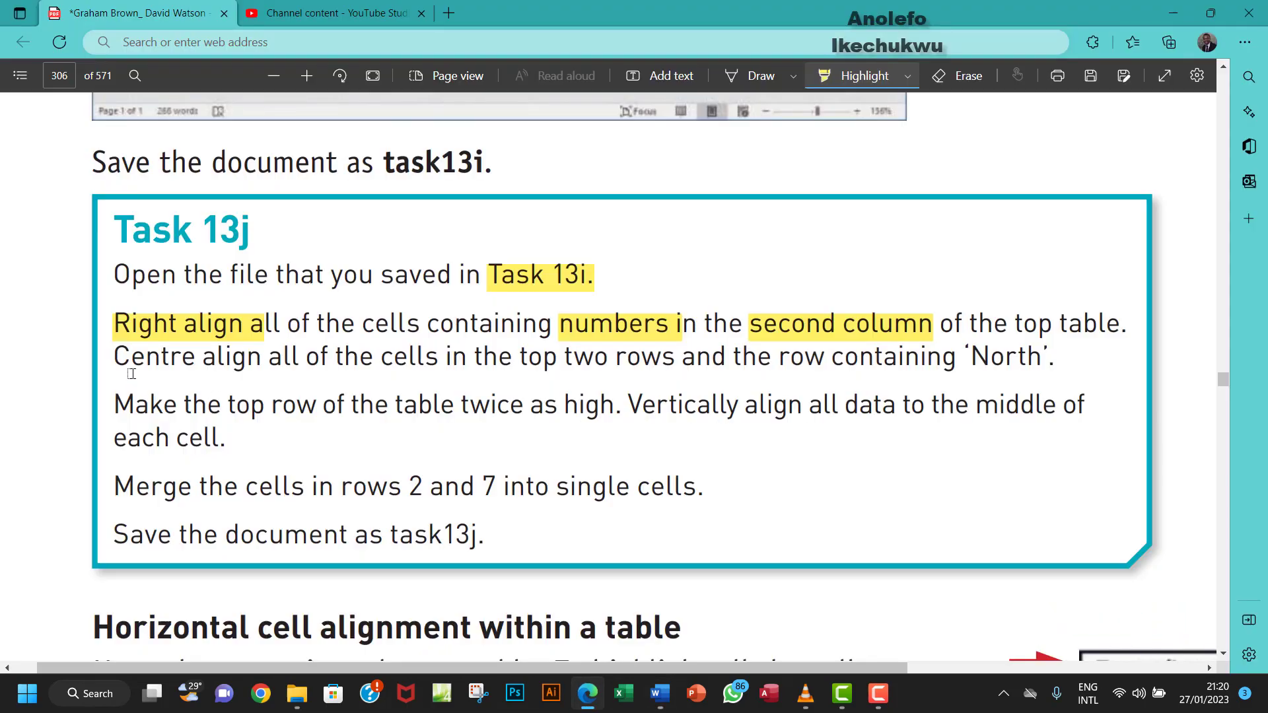
mouse_move(331, 367)
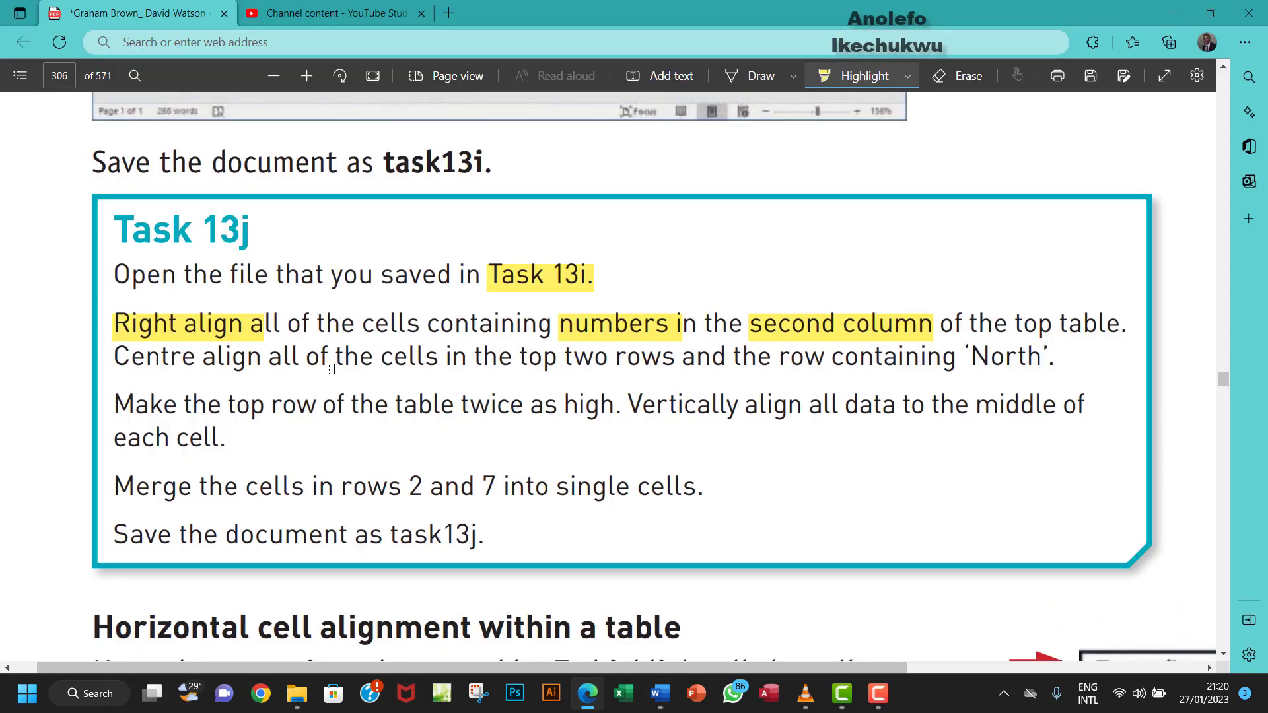
mouse_move(370, 364)
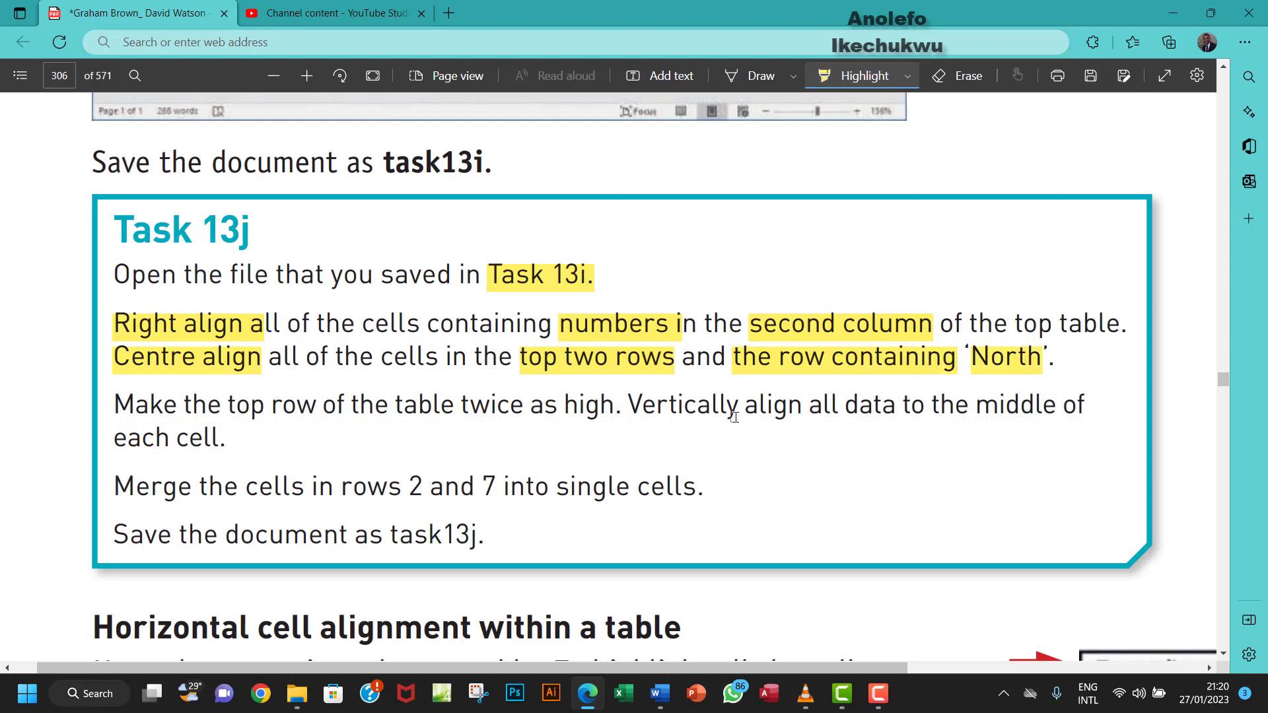
mouse_move(660, 693)
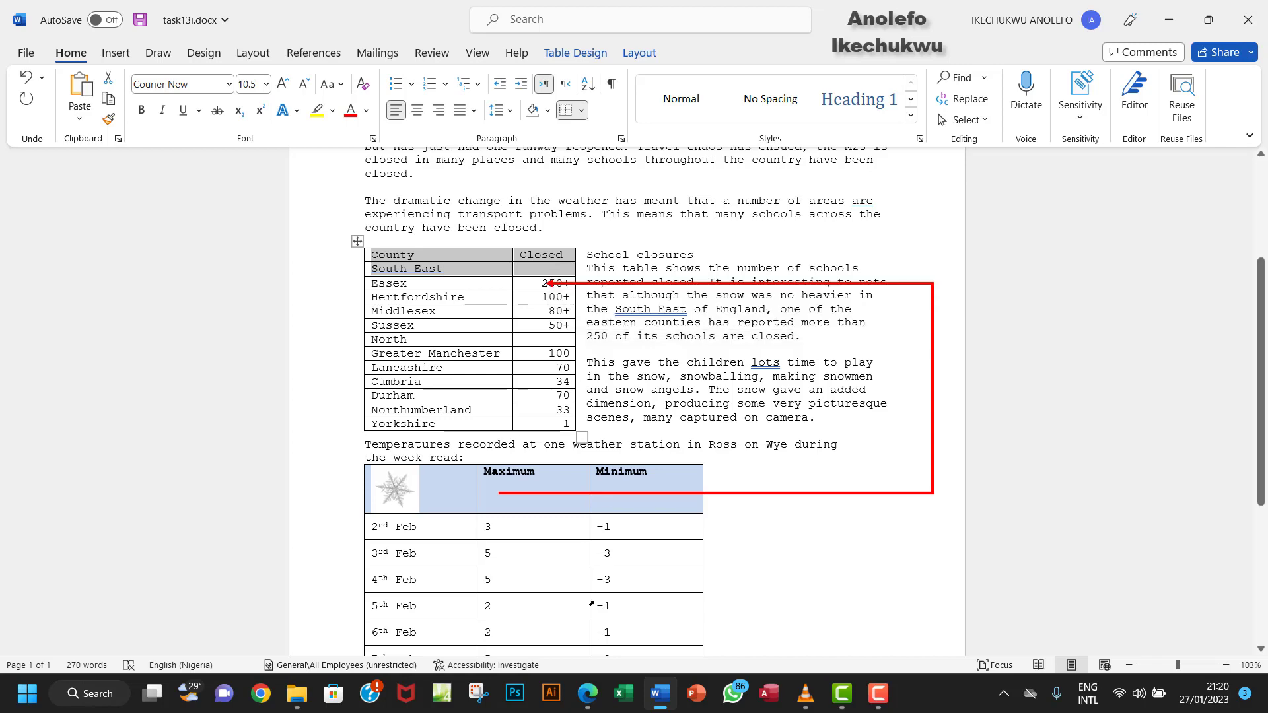
Step: Centre the County header, South East and North rows of the top table
click(587, 693)
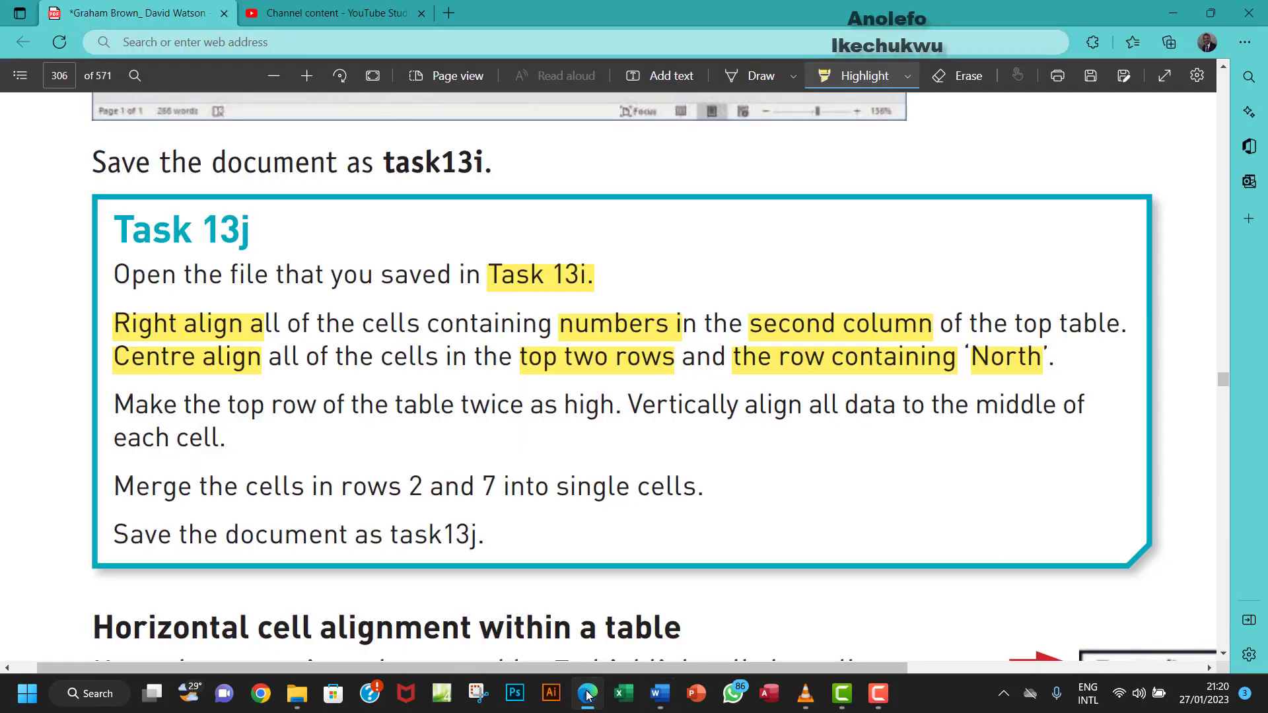
click(659, 694)
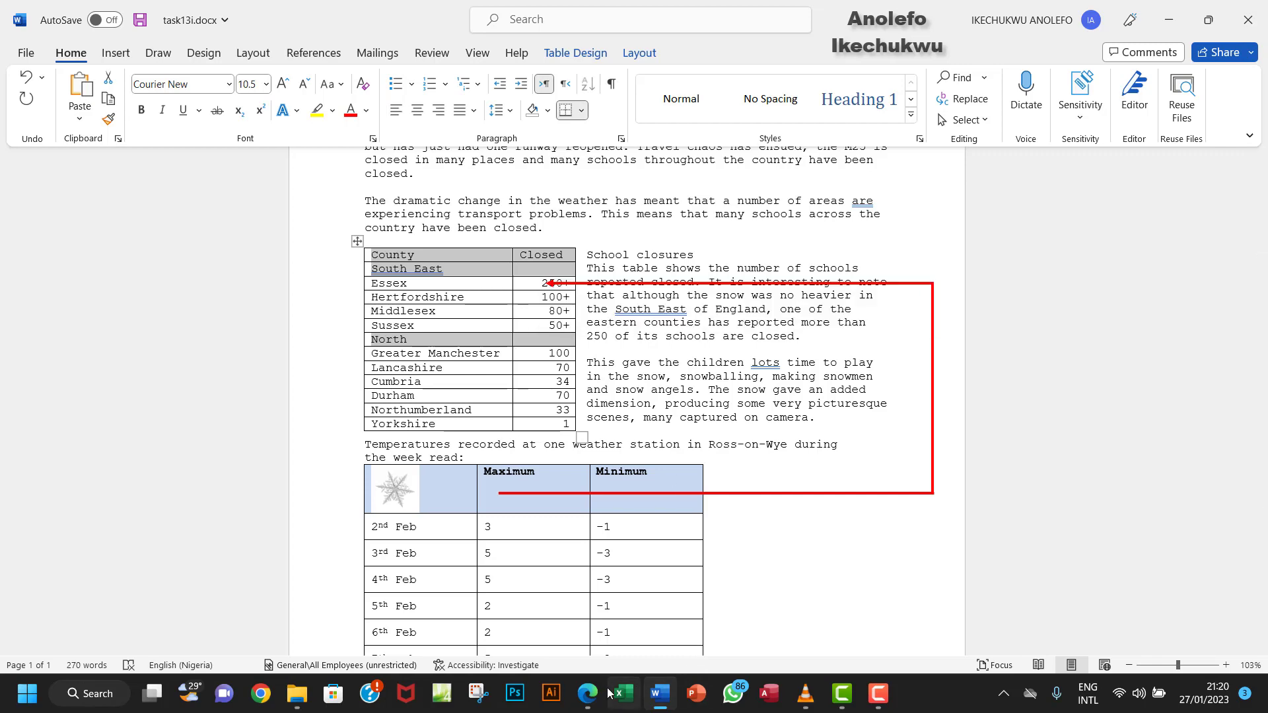
click(588, 692)
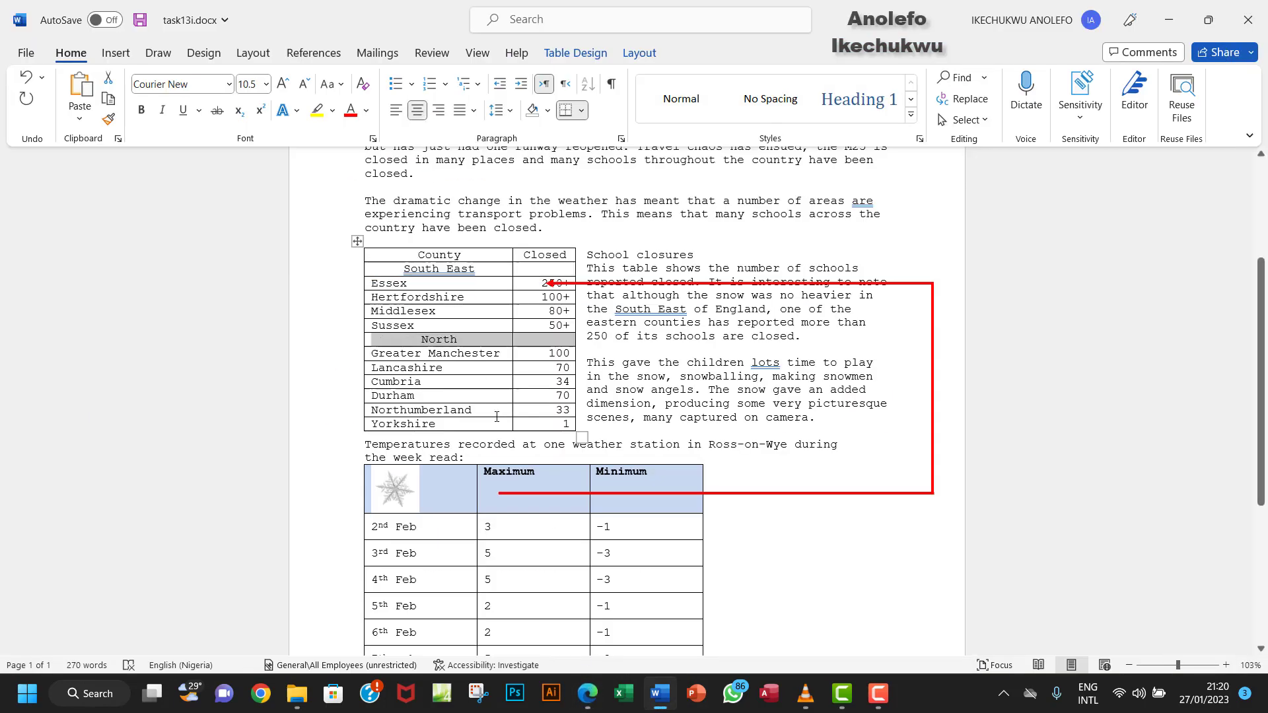
mouse_move(588, 694)
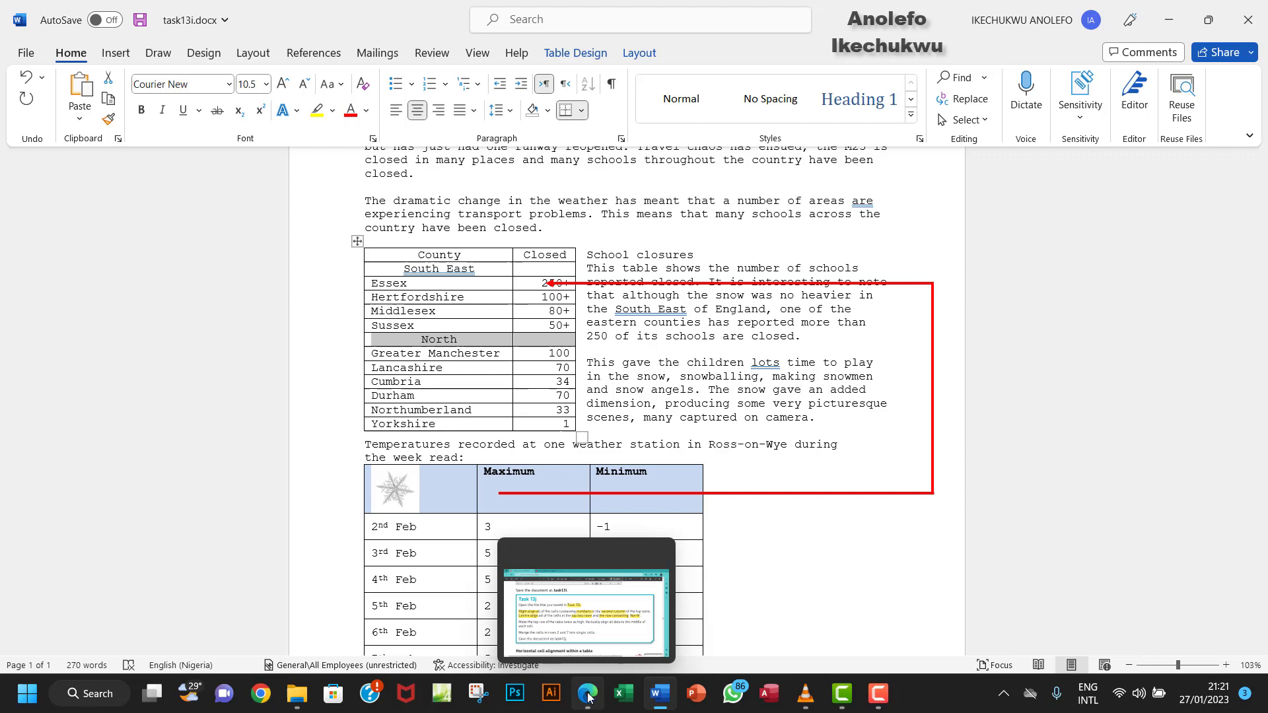
Step: Highlight 'top row' and 'twice as high' in the PDF, then return to task13i
click(588, 693)
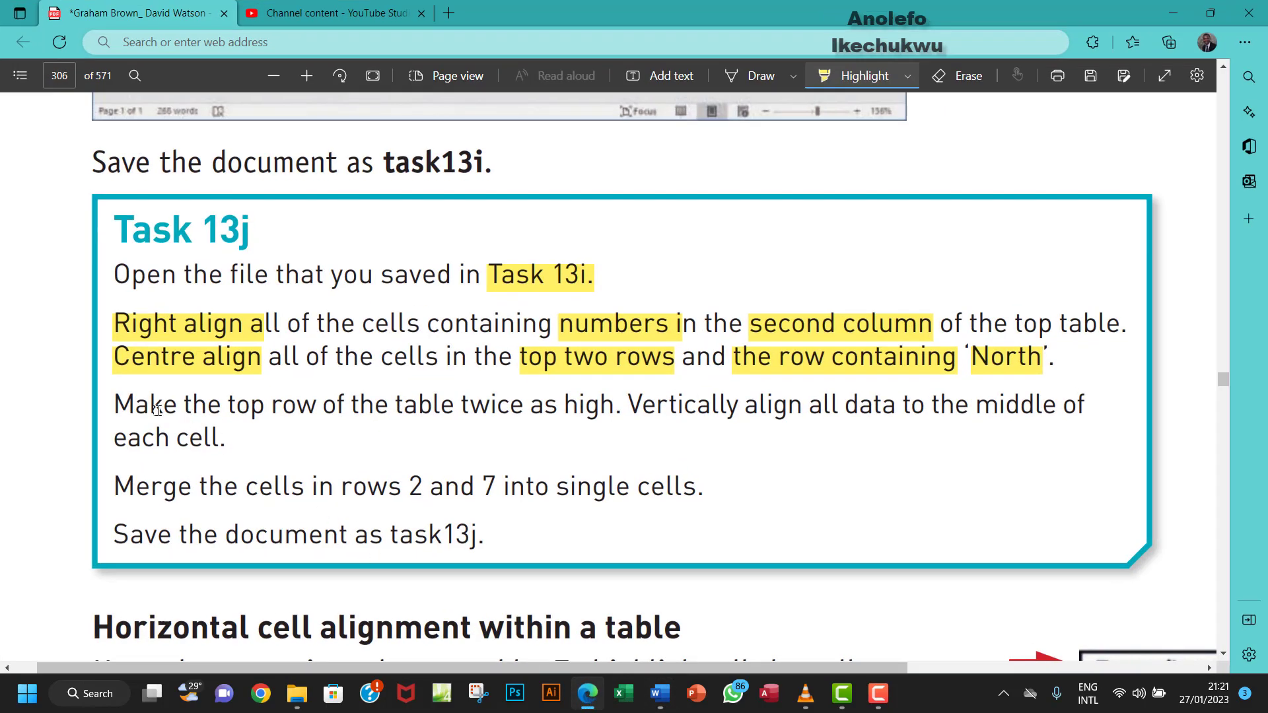
double_click(249, 404)
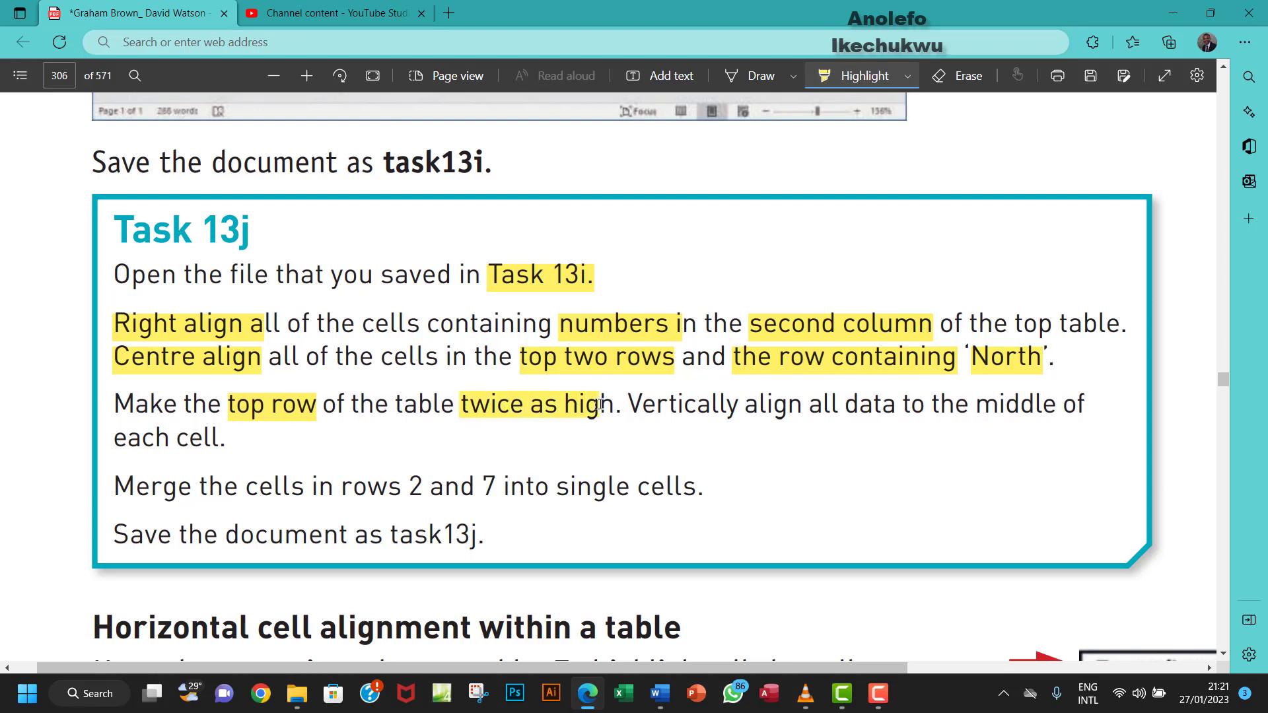
click(658, 694)
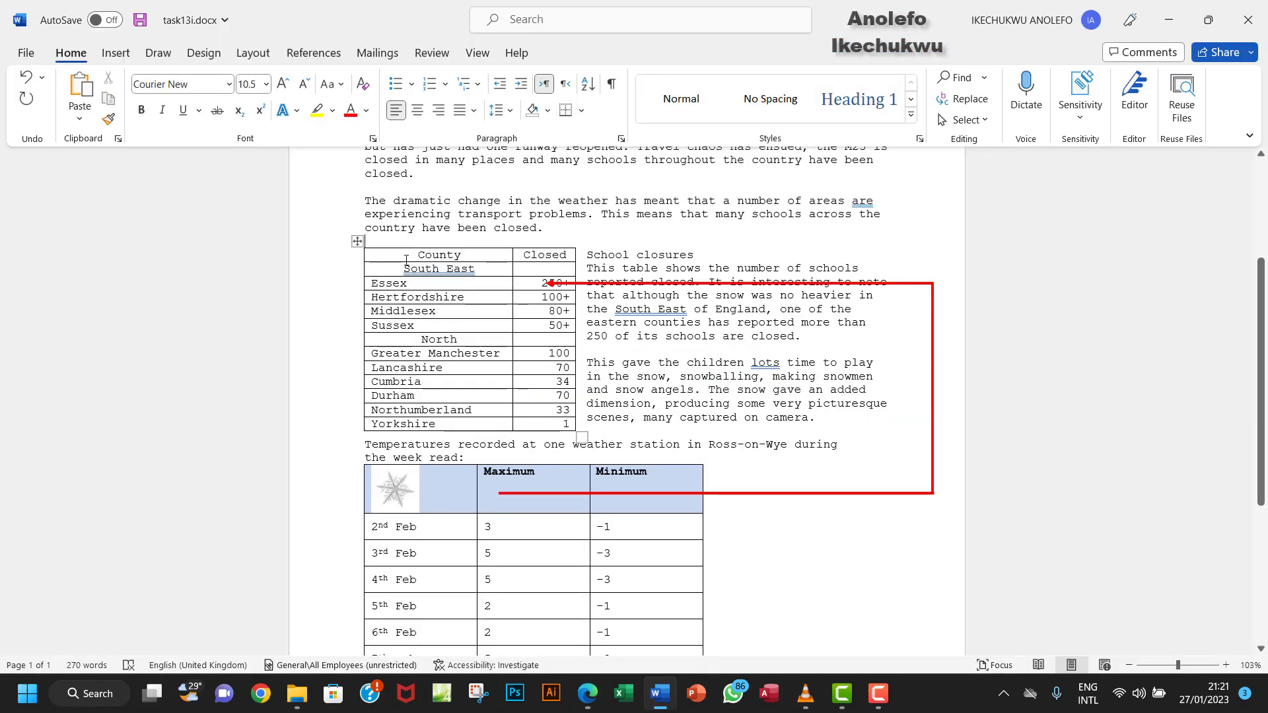
Step: Set the County/Closed header row height to 0.8 cm, doubling its original 0.41 cm
click(441, 255)
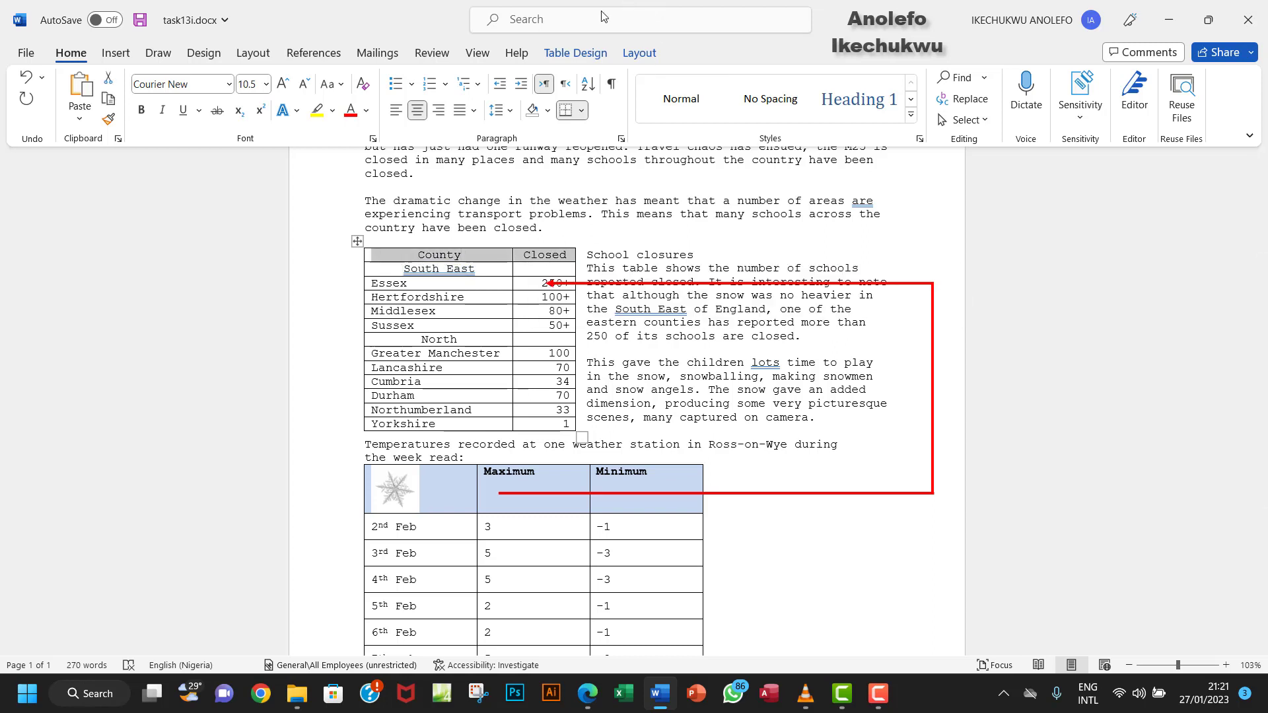
click(638, 52)
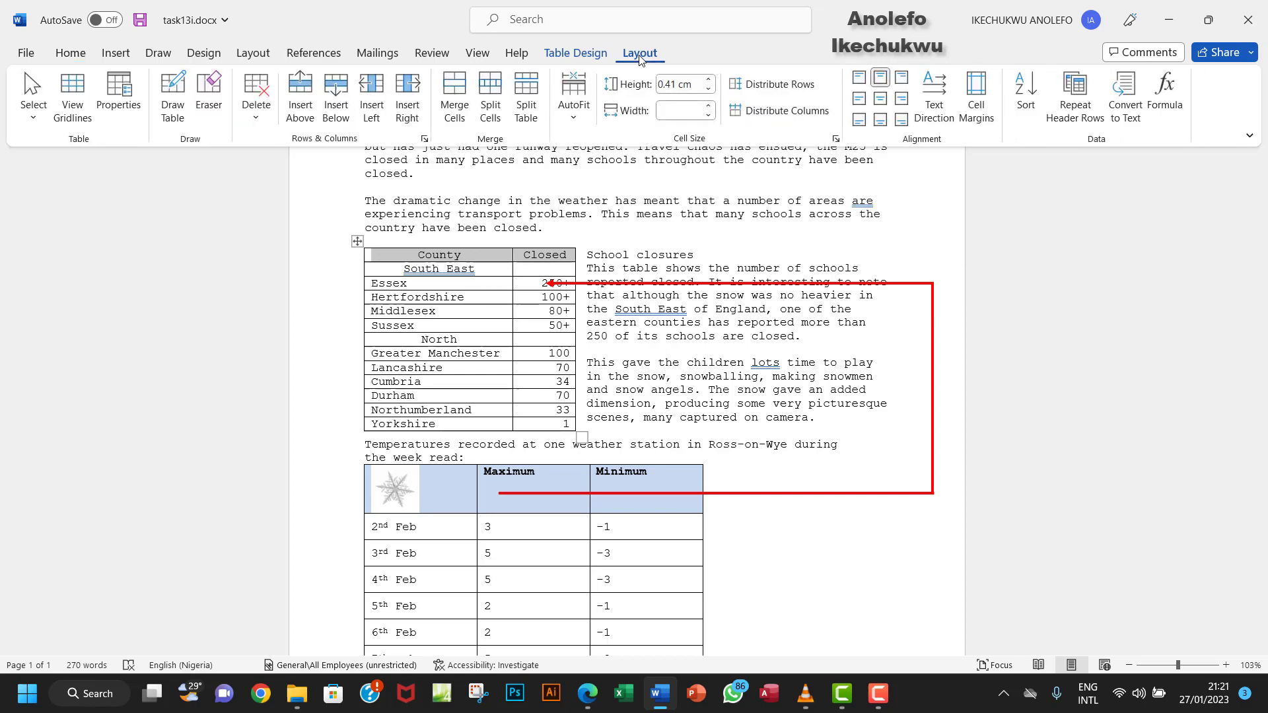
click(678, 84)
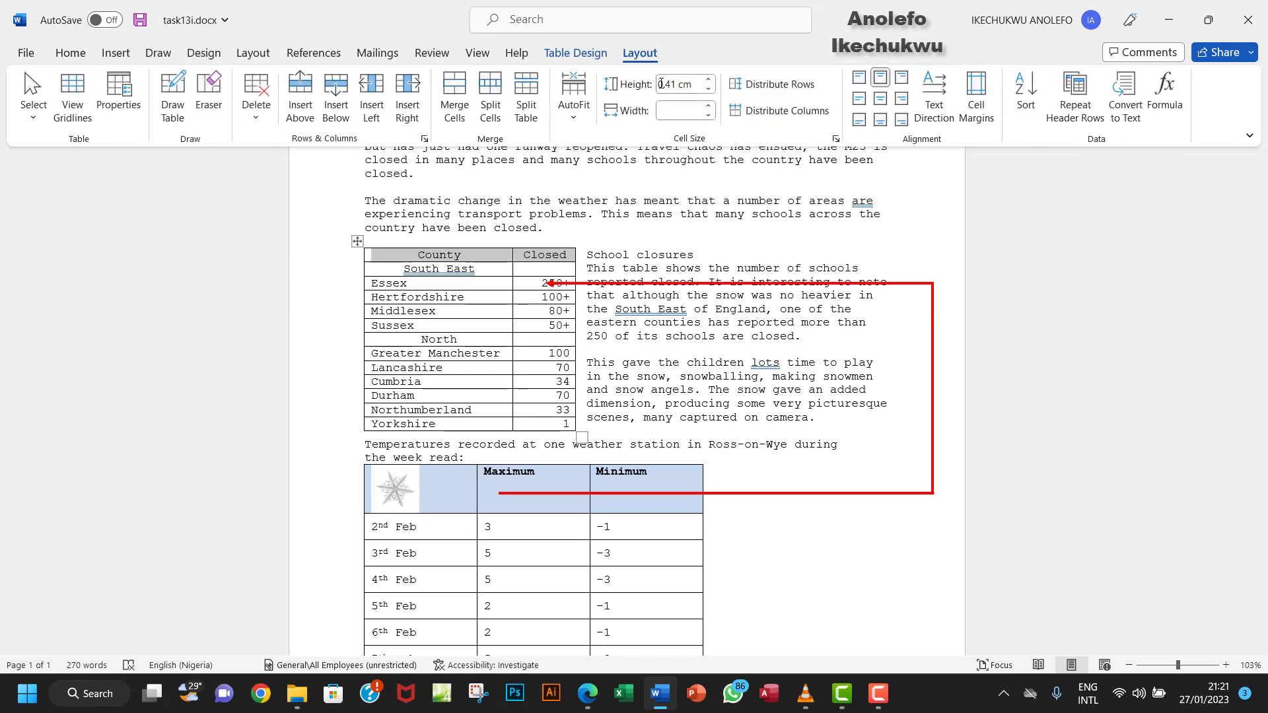
mouse_move(684, 84)
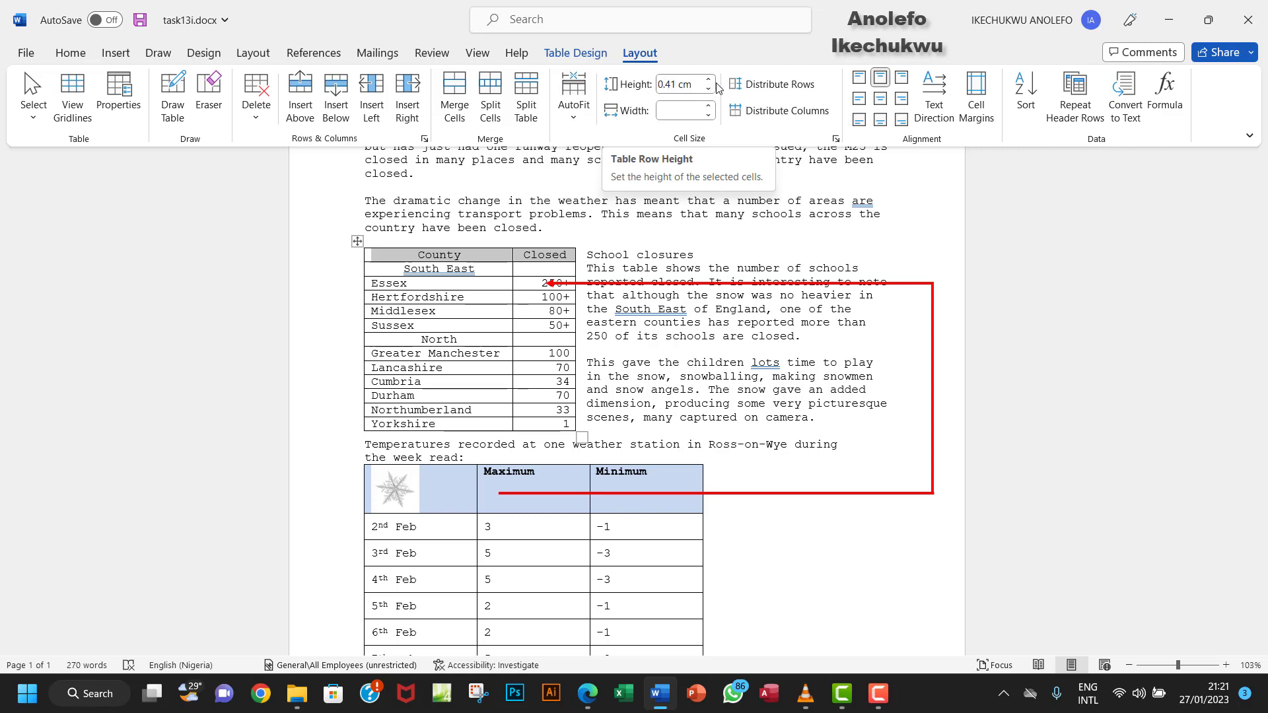
click(707, 79)
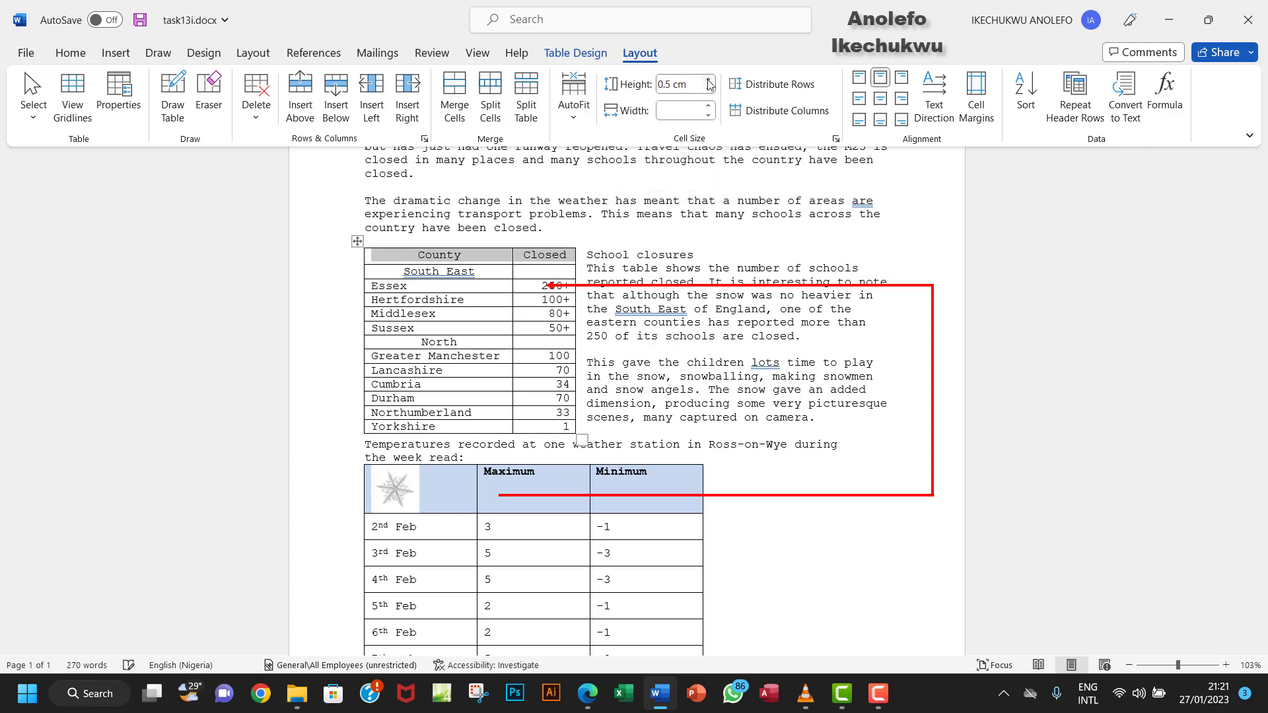
click(711, 80)
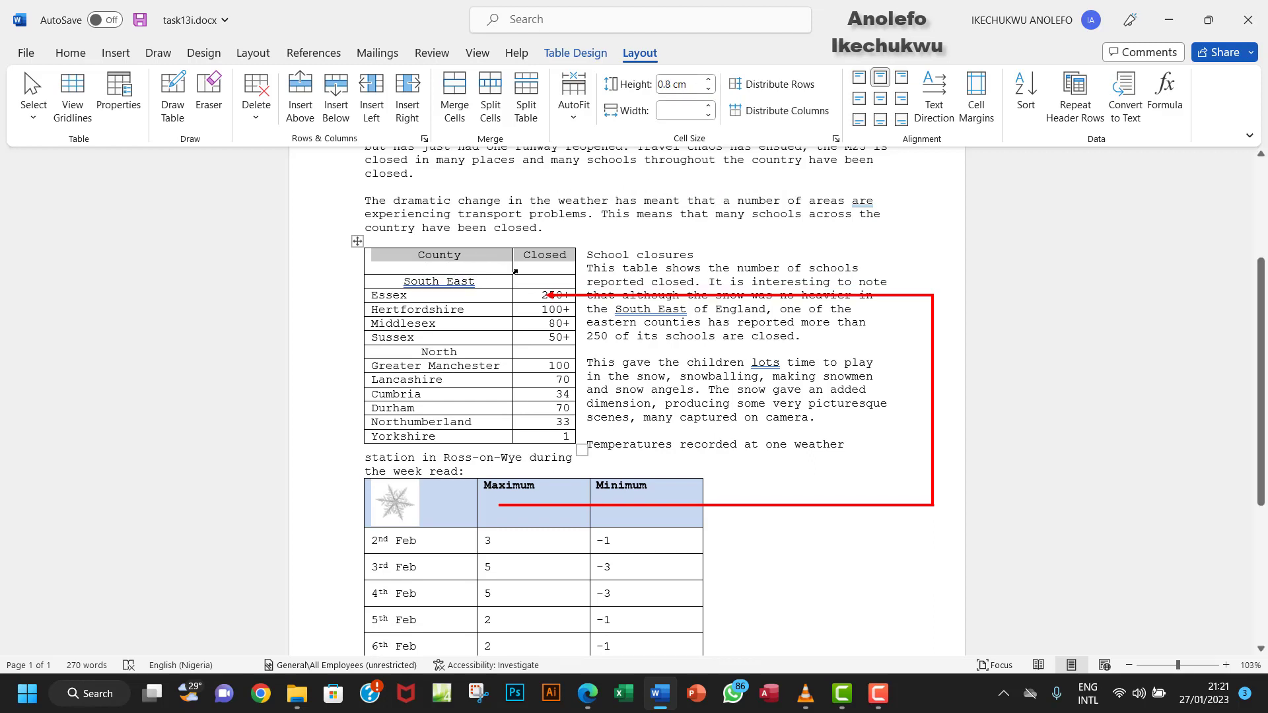
click(438, 255)
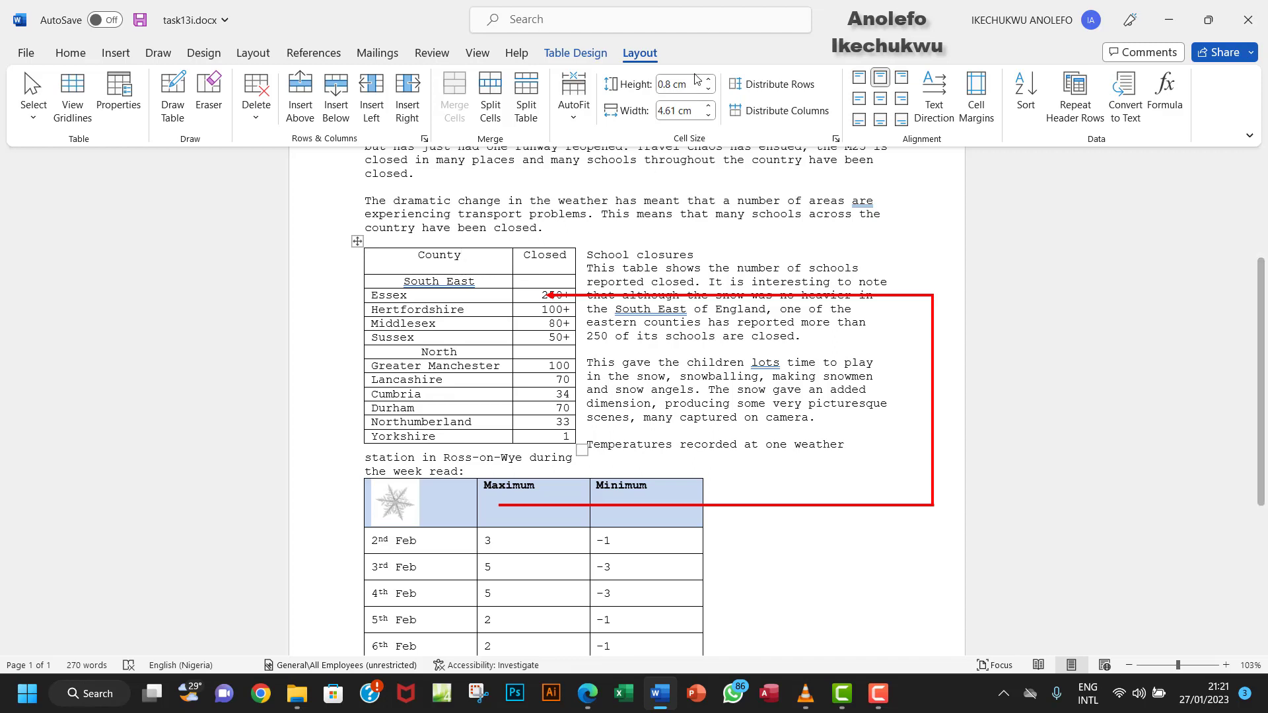
mouse_move(460, 261)
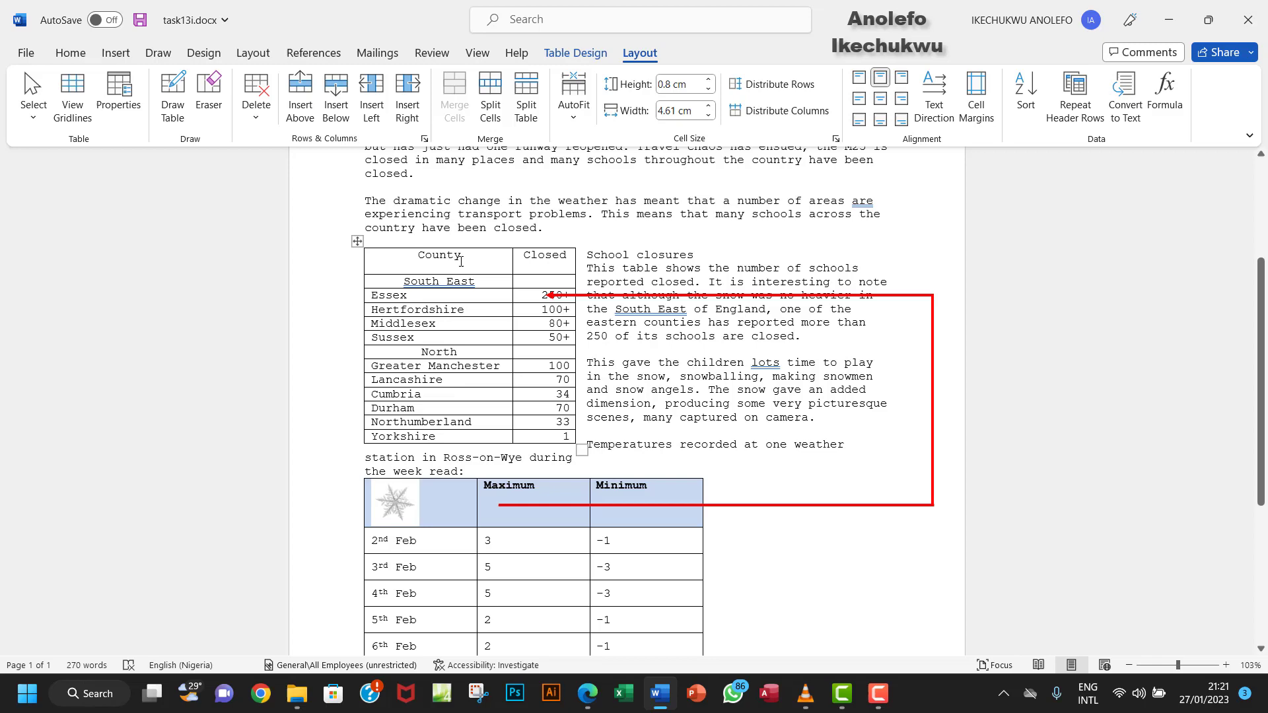
mouse_move(493, 264)
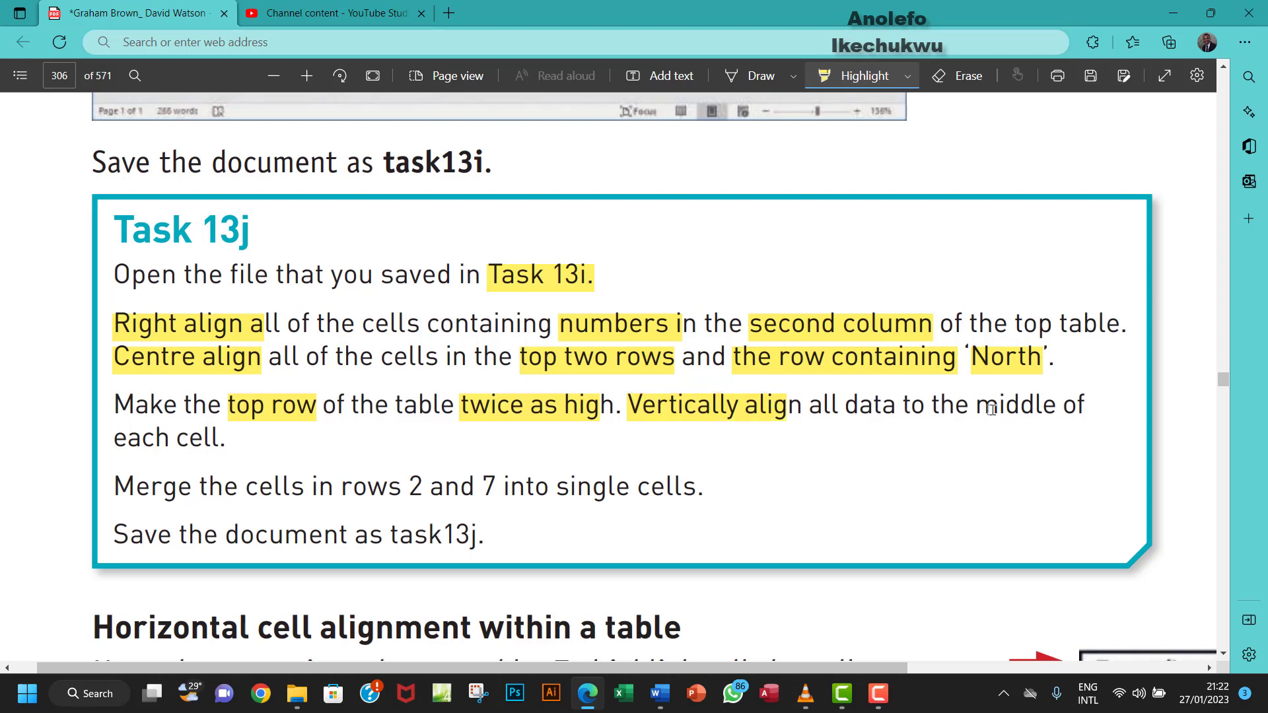
mouse_move(115, 446)
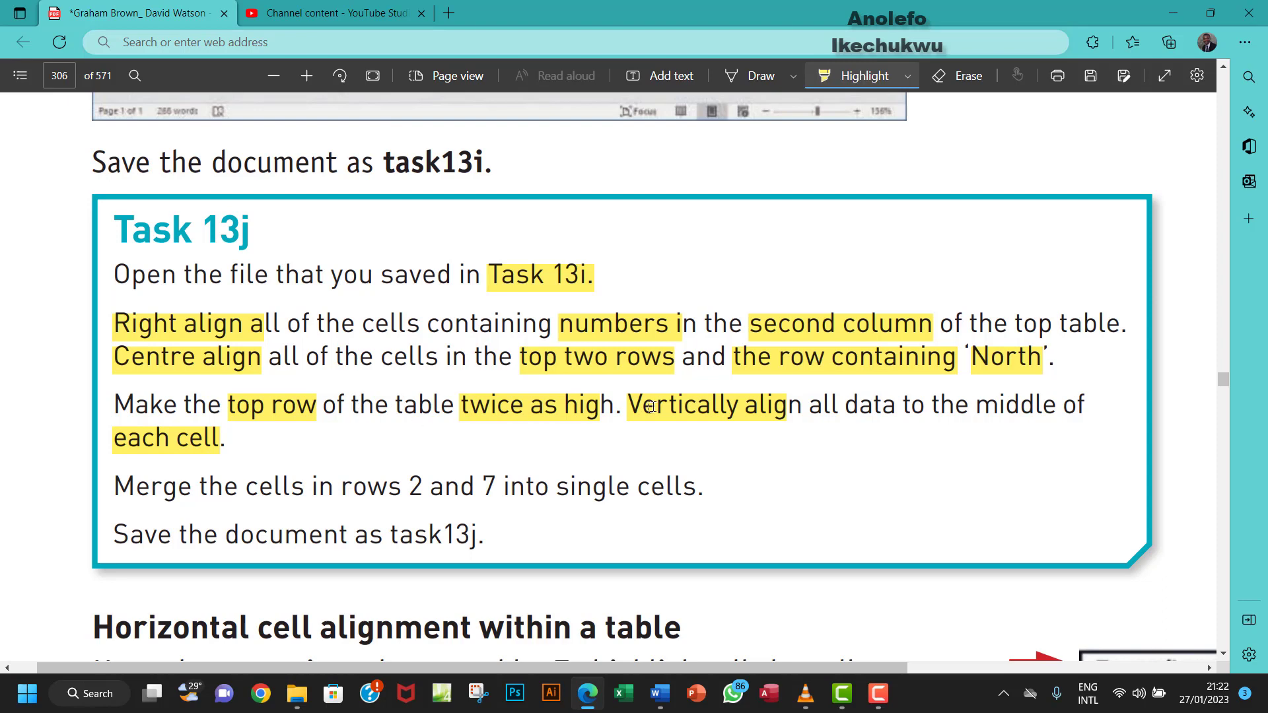
mouse_move(667, 685)
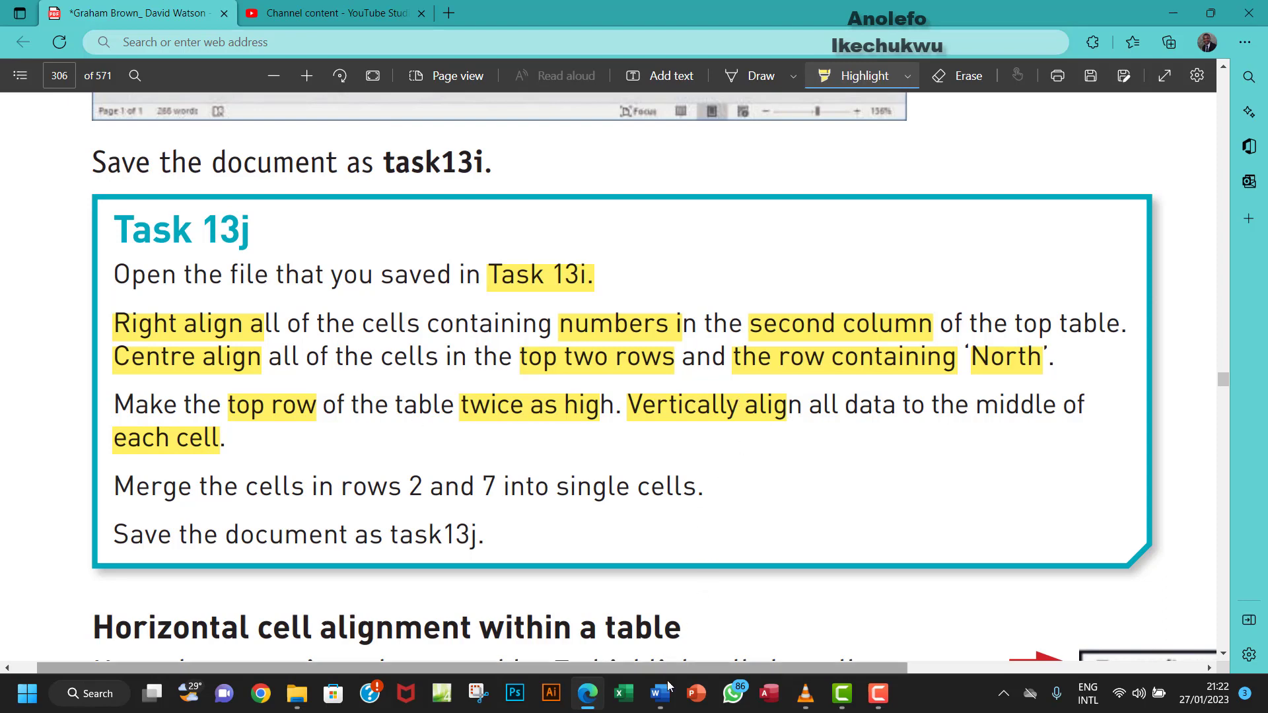
Step: With 'each cell' highlighted in the PDF, return to task13i.docx in Word
click(659, 694)
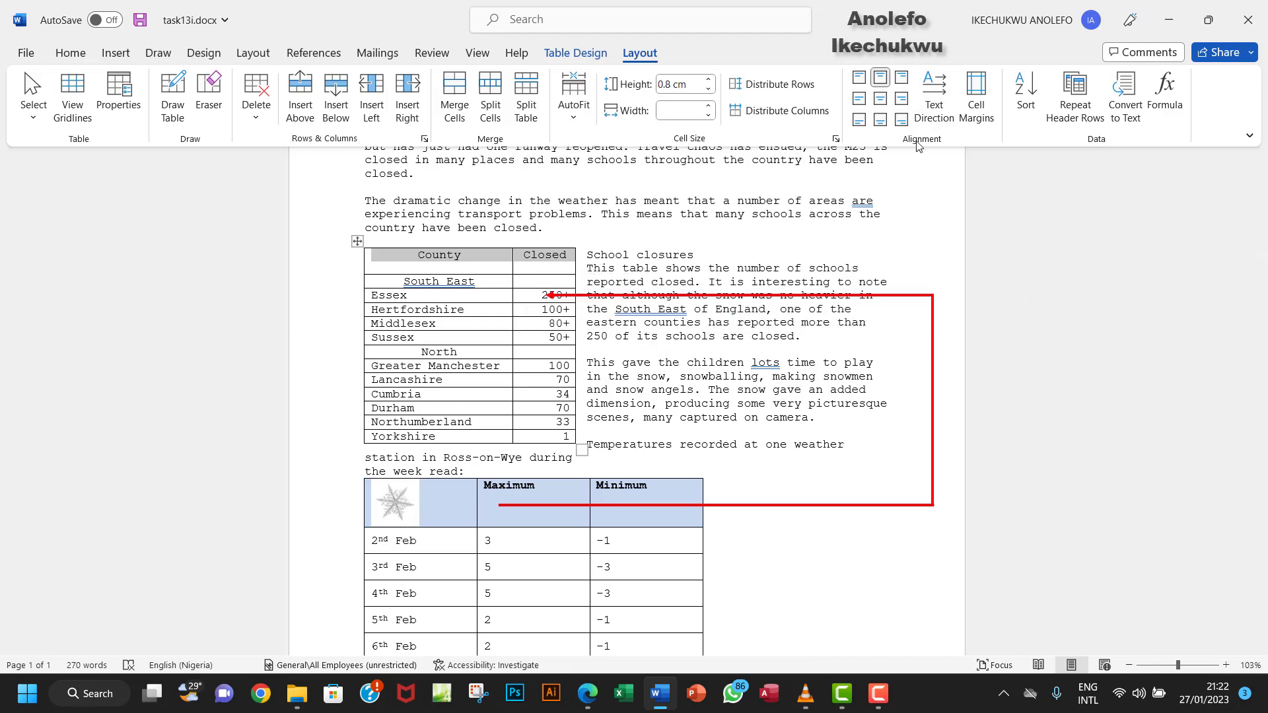
mouse_move(665, 66)
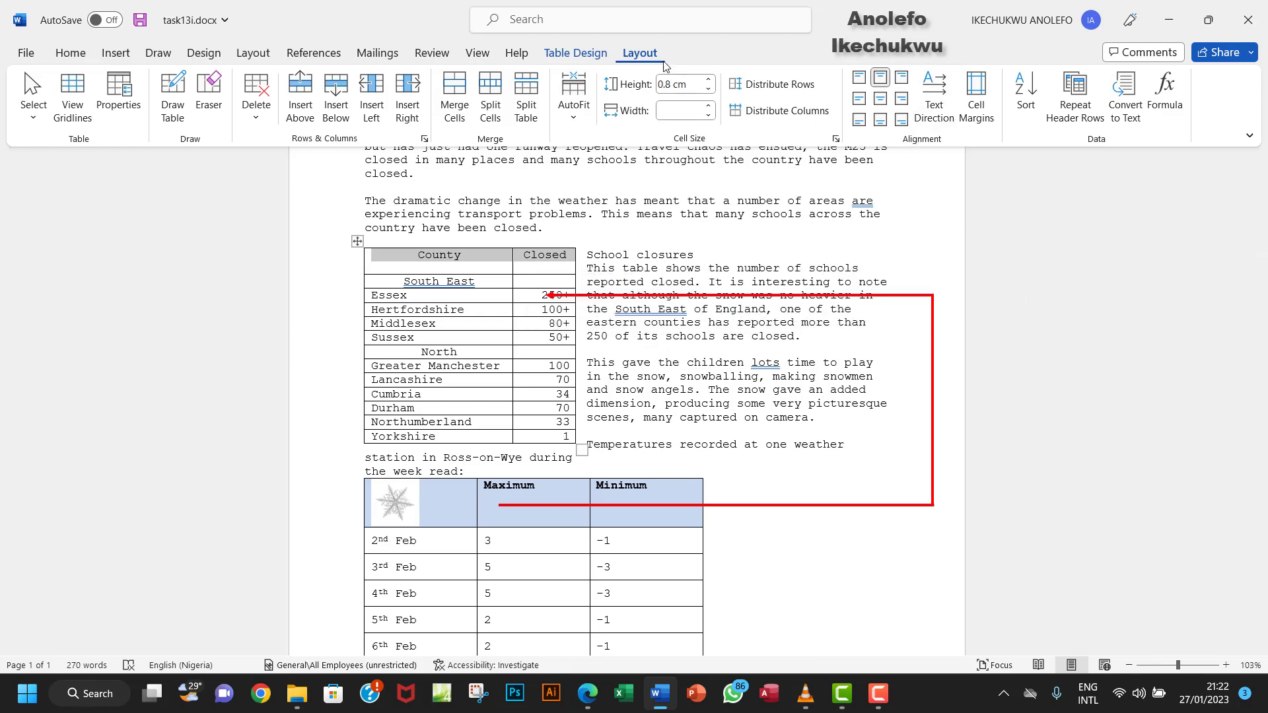
mouse_move(880, 99)
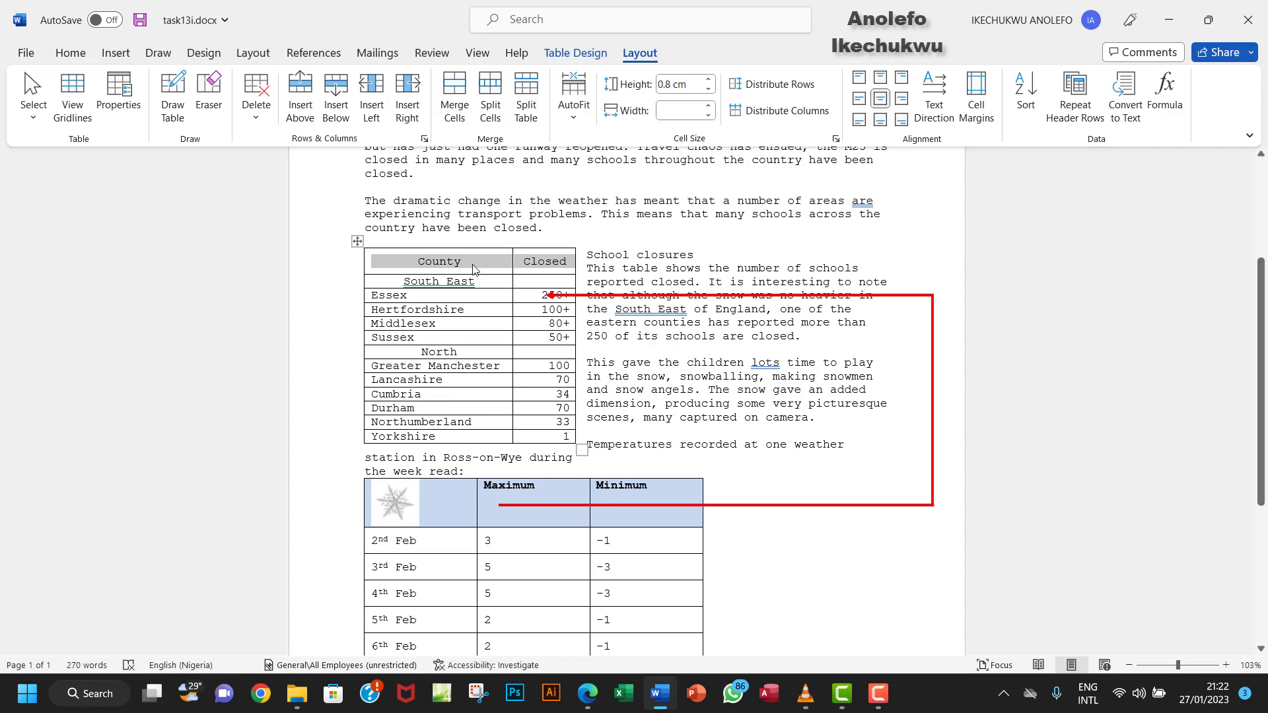
mouse_move(534, 271)
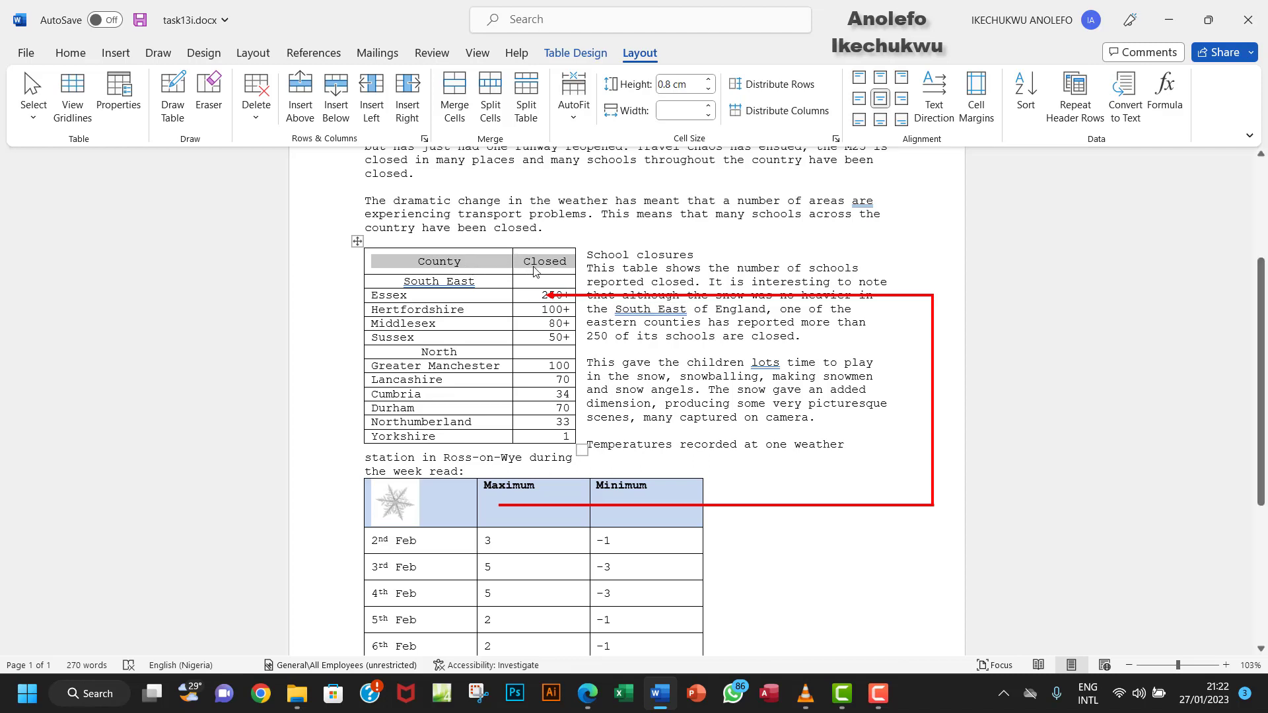
mouse_move(880, 98)
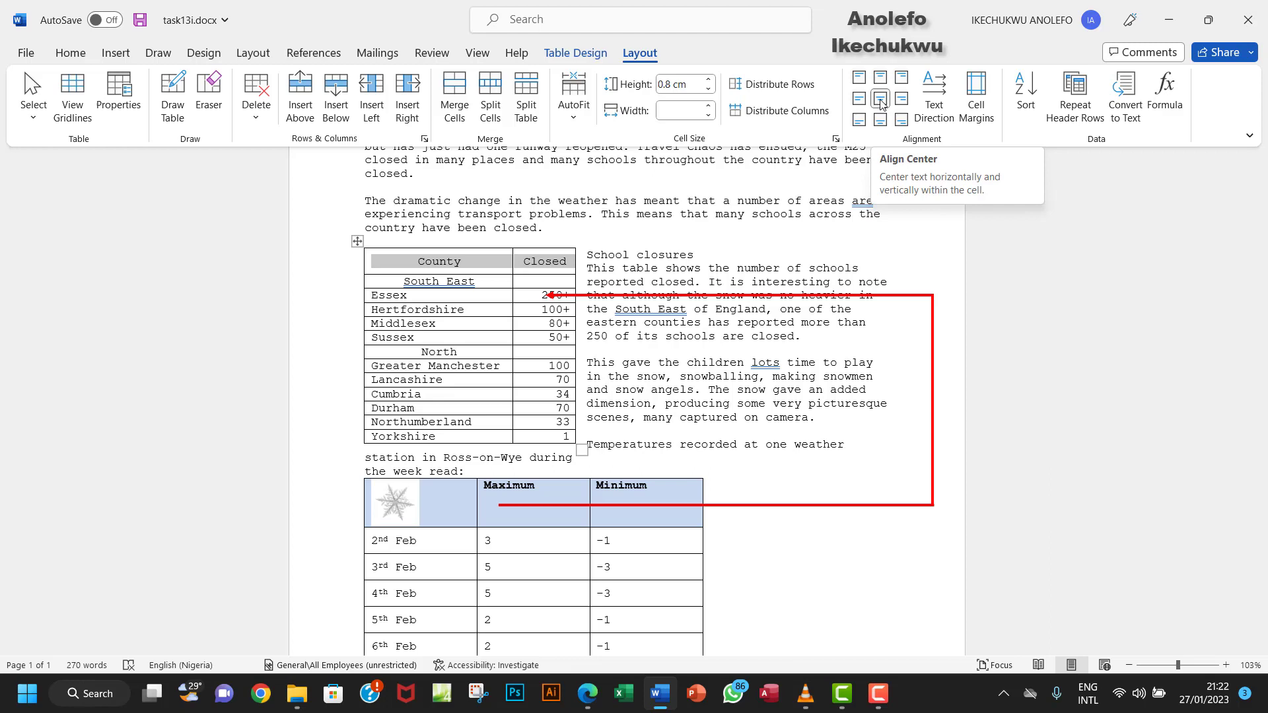
mouse_move(489, 270)
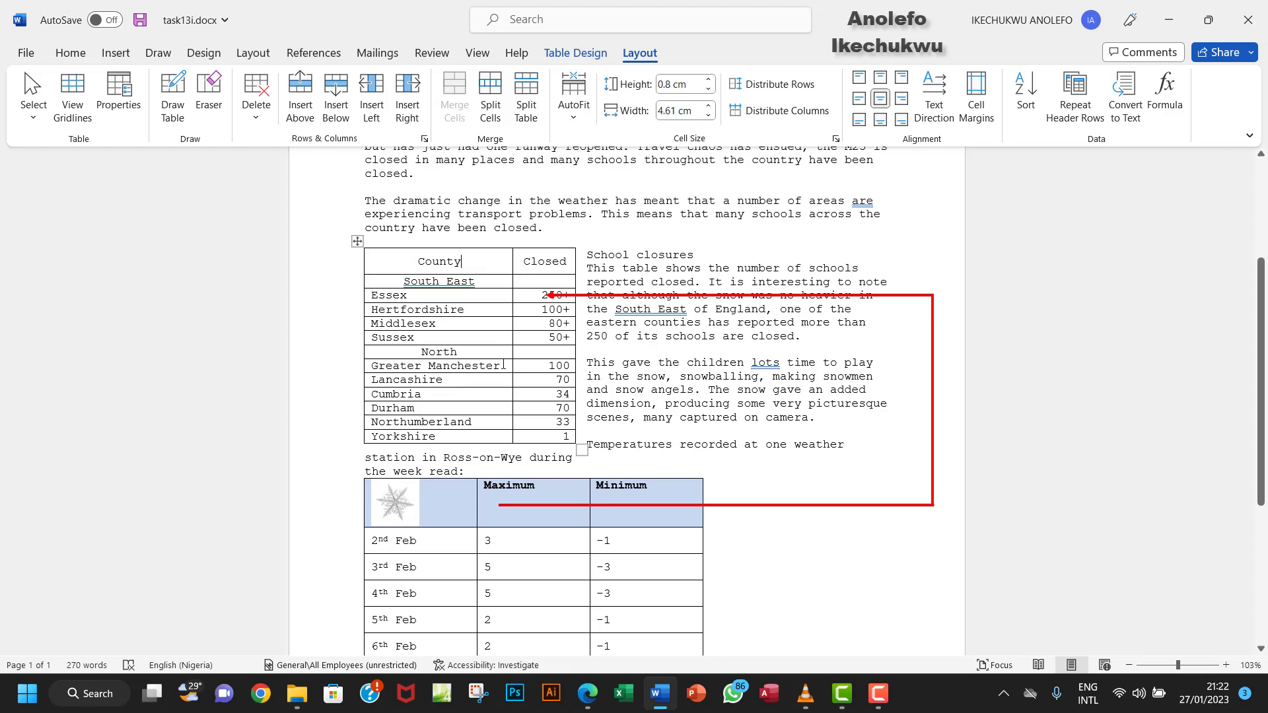
mouse_move(594, 687)
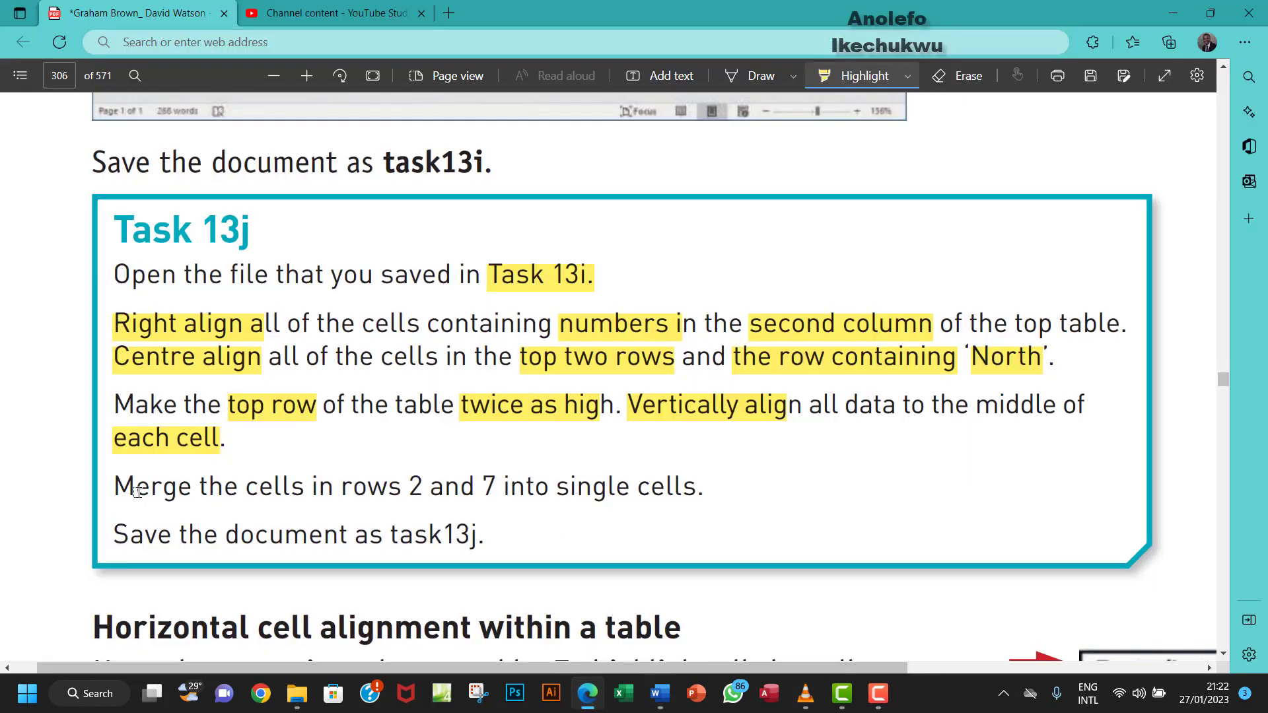
mouse_move(348, 493)
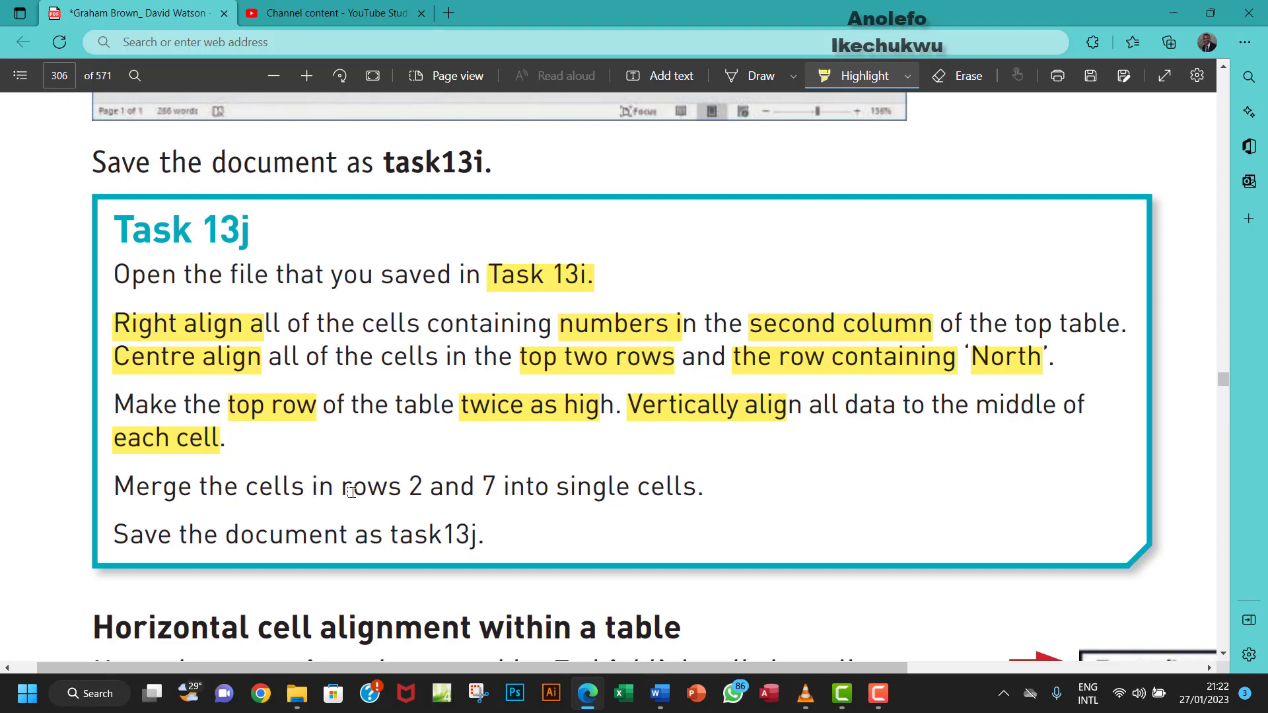
mouse_move(402, 486)
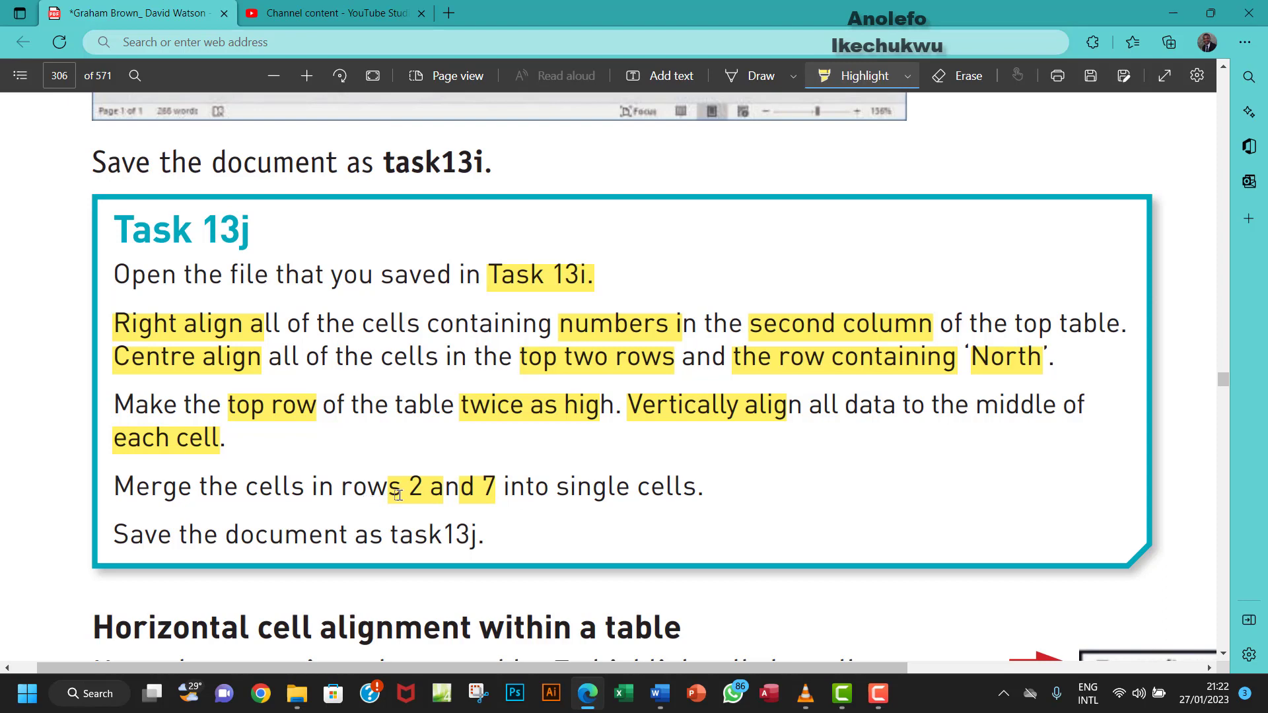
mouse_move(658, 694)
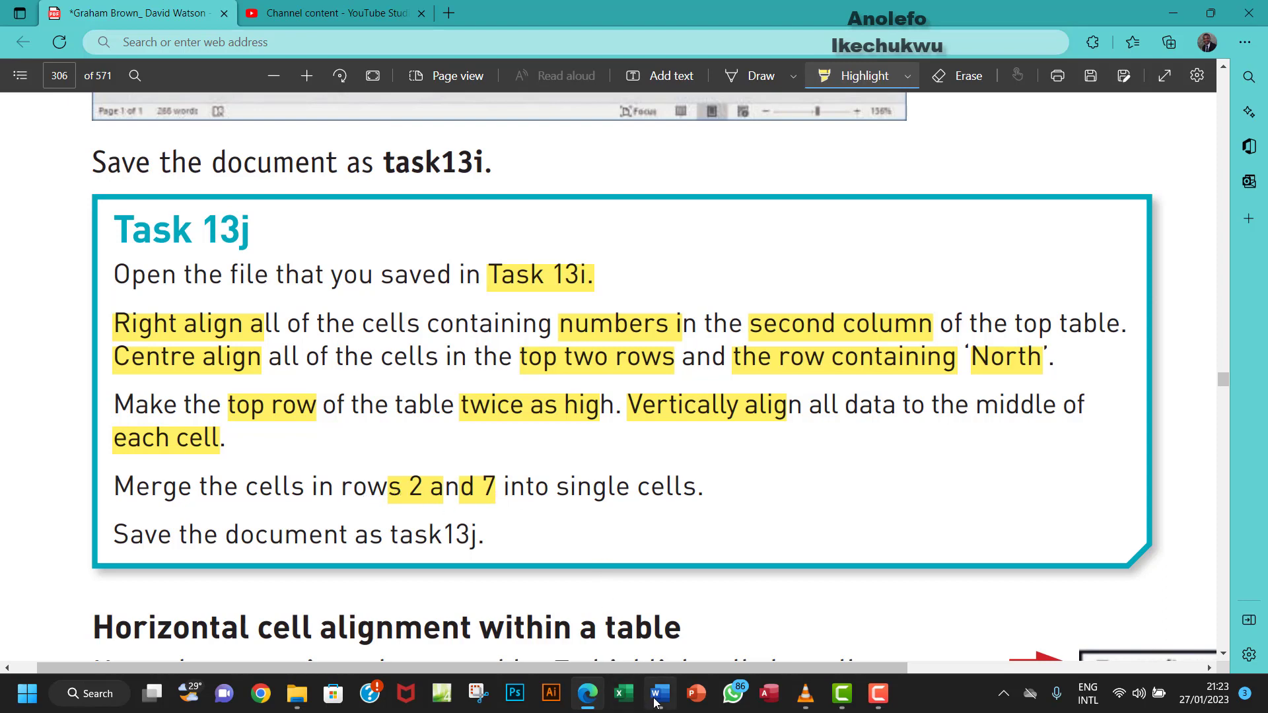
Step: With 'rows 2 and 7' highlighted in the merge sentence, return to Word
click(658, 694)
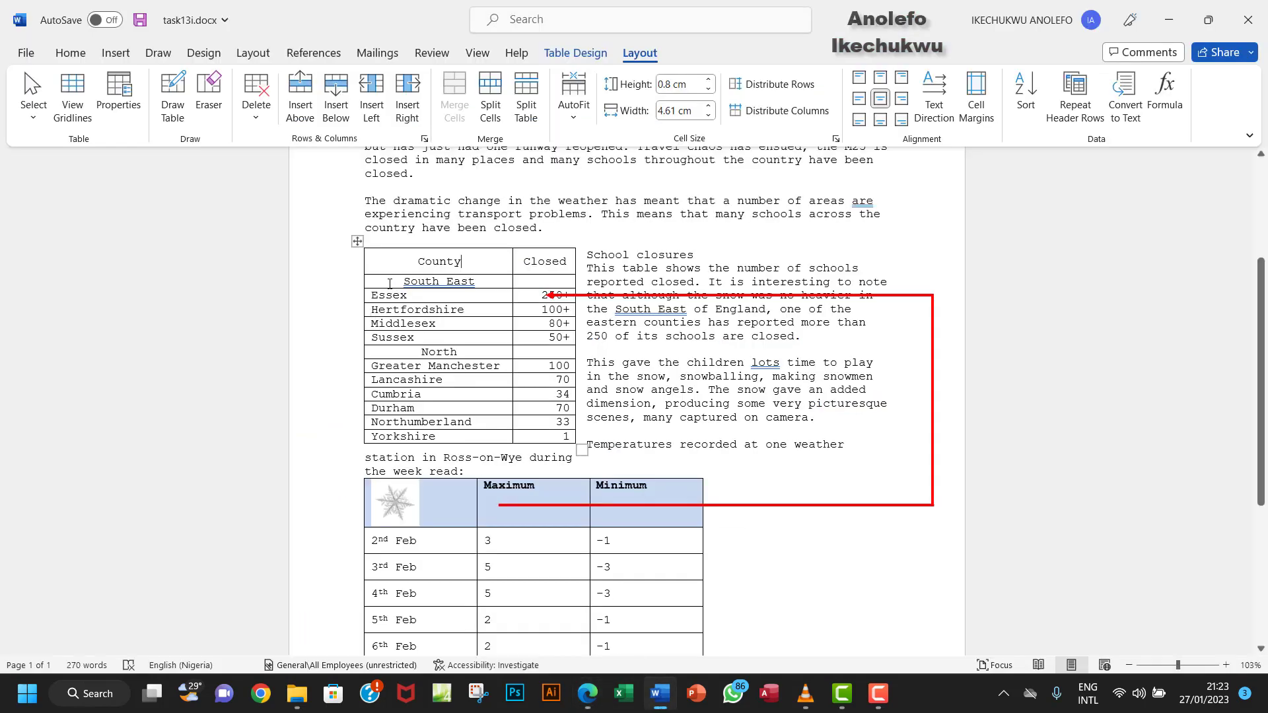
Step: Merge the South East (row 2) and North (row 7) rows each into one cell
click(545, 281)
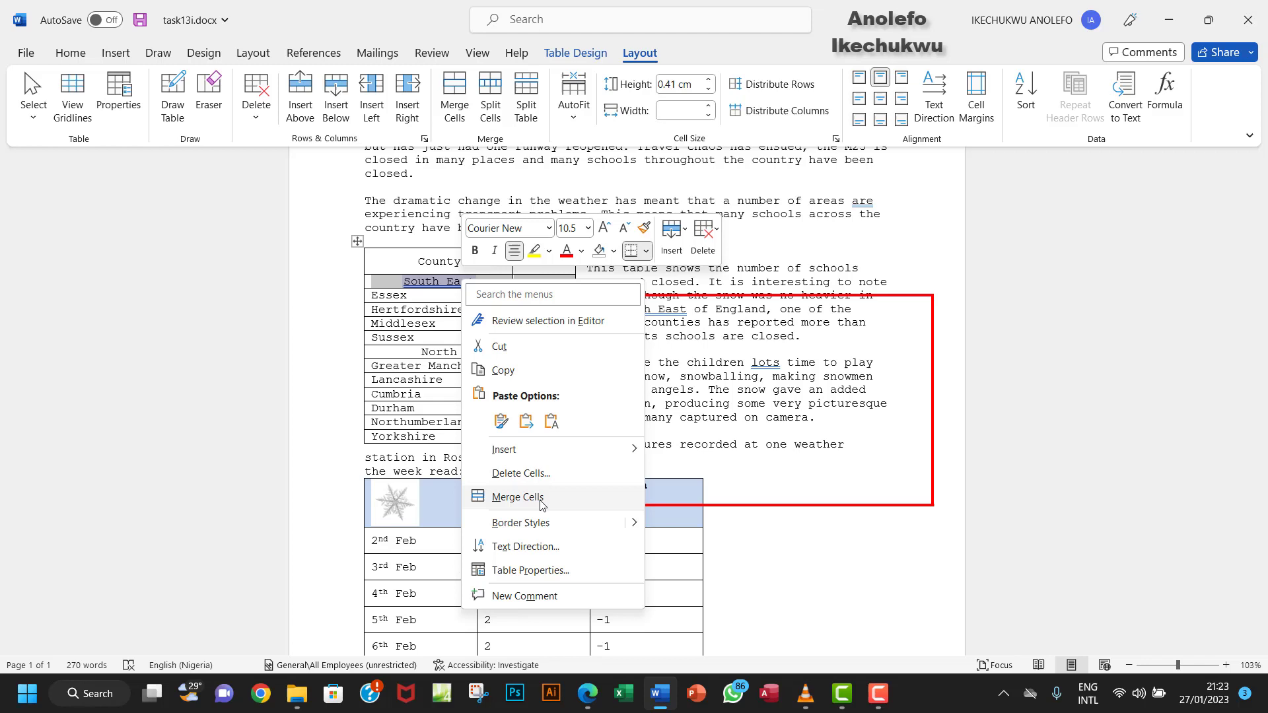
click(516, 496)
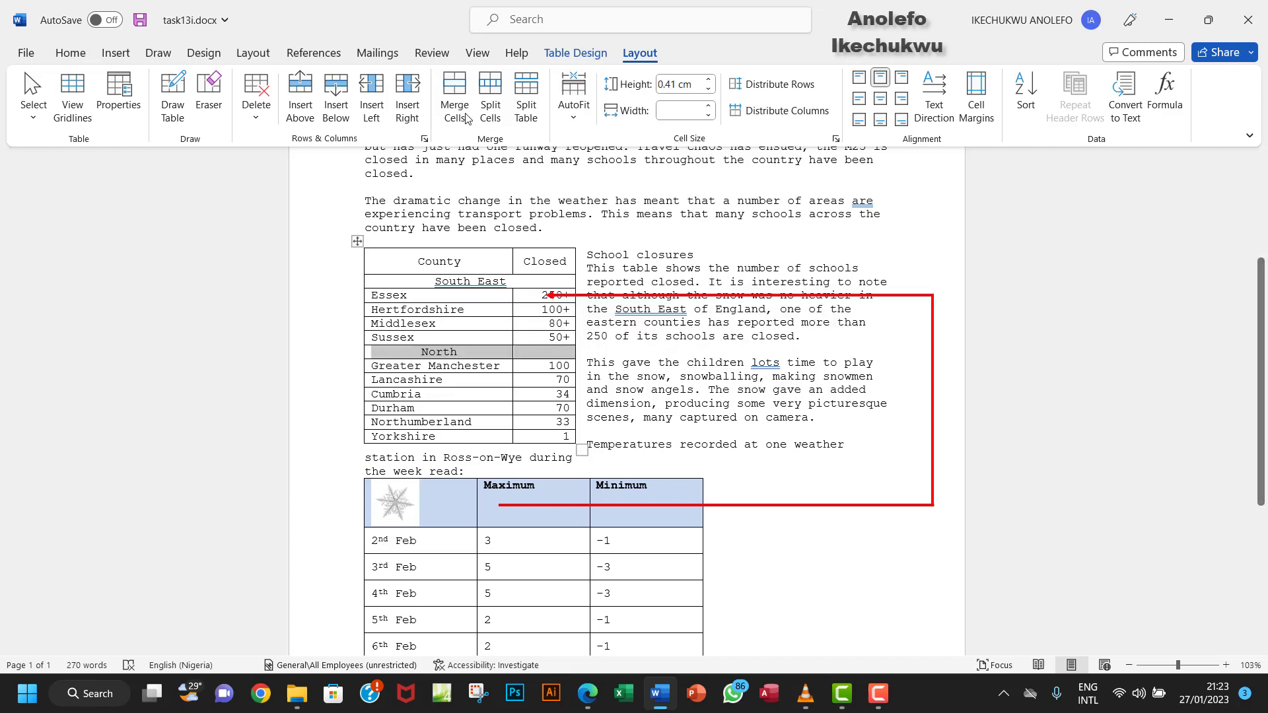
mouse_move(453, 97)
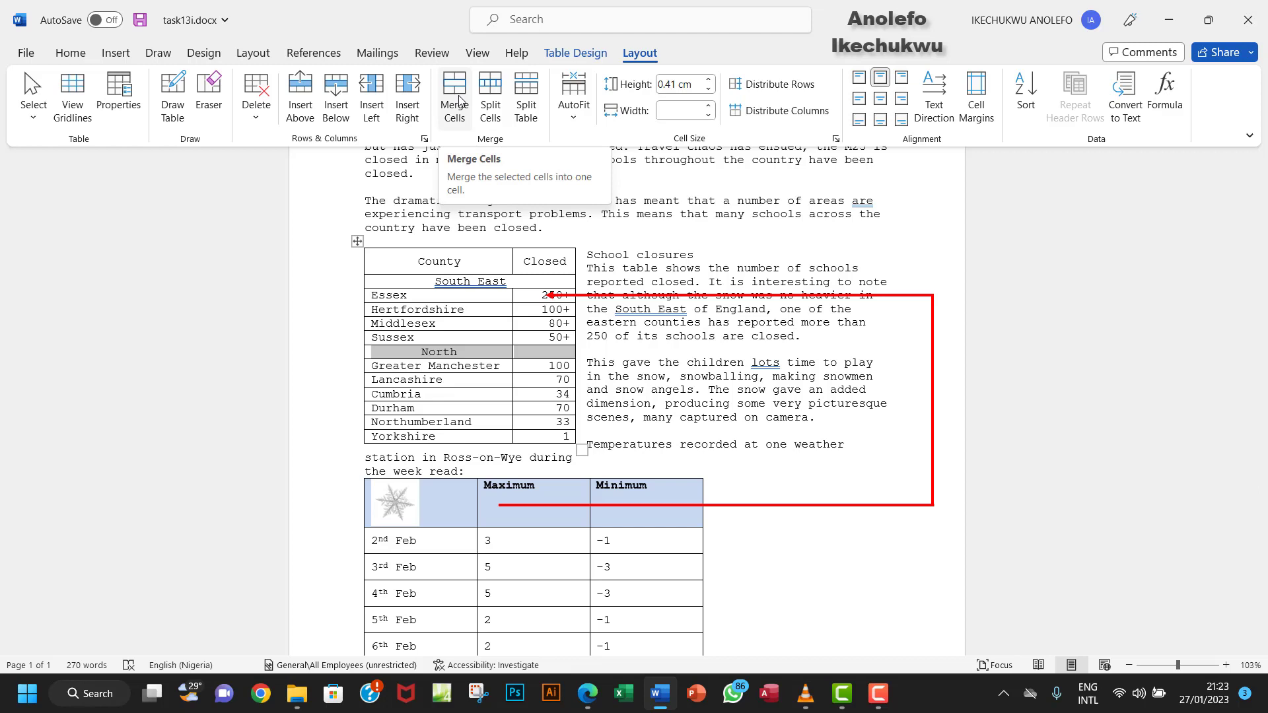
click(453, 95)
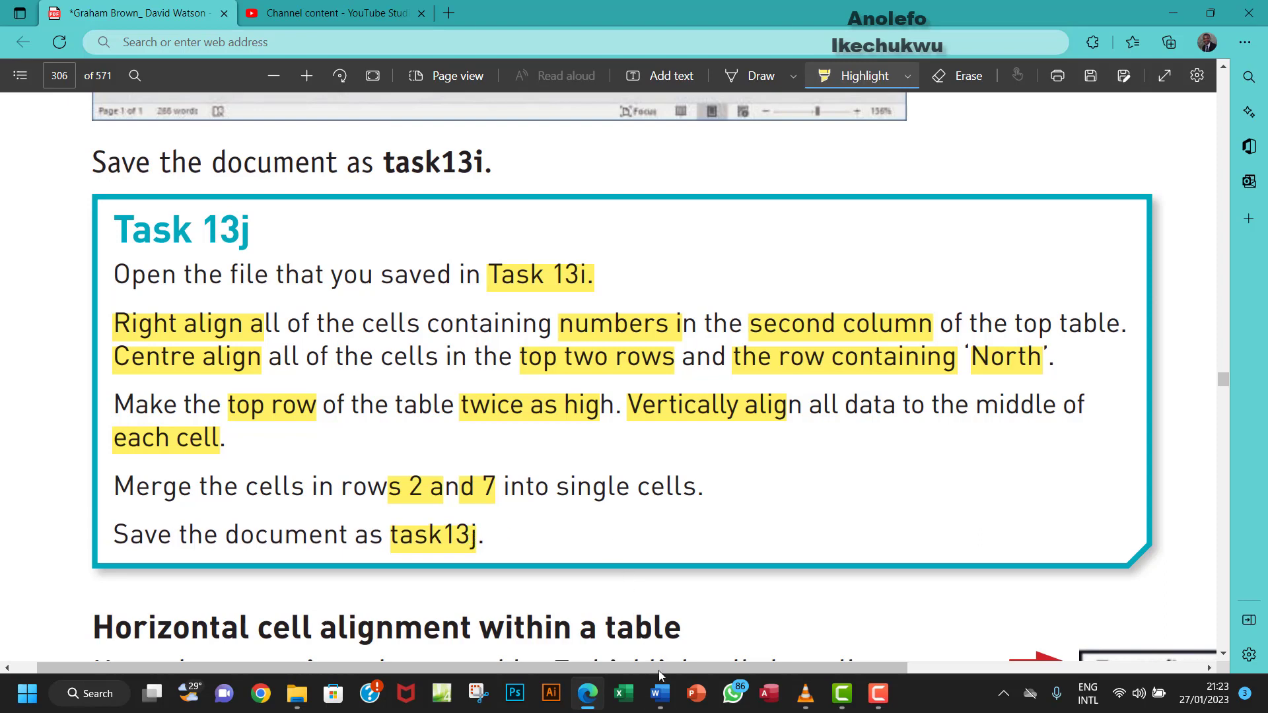
Step: Save the document as task13j.docx
click(659, 693)
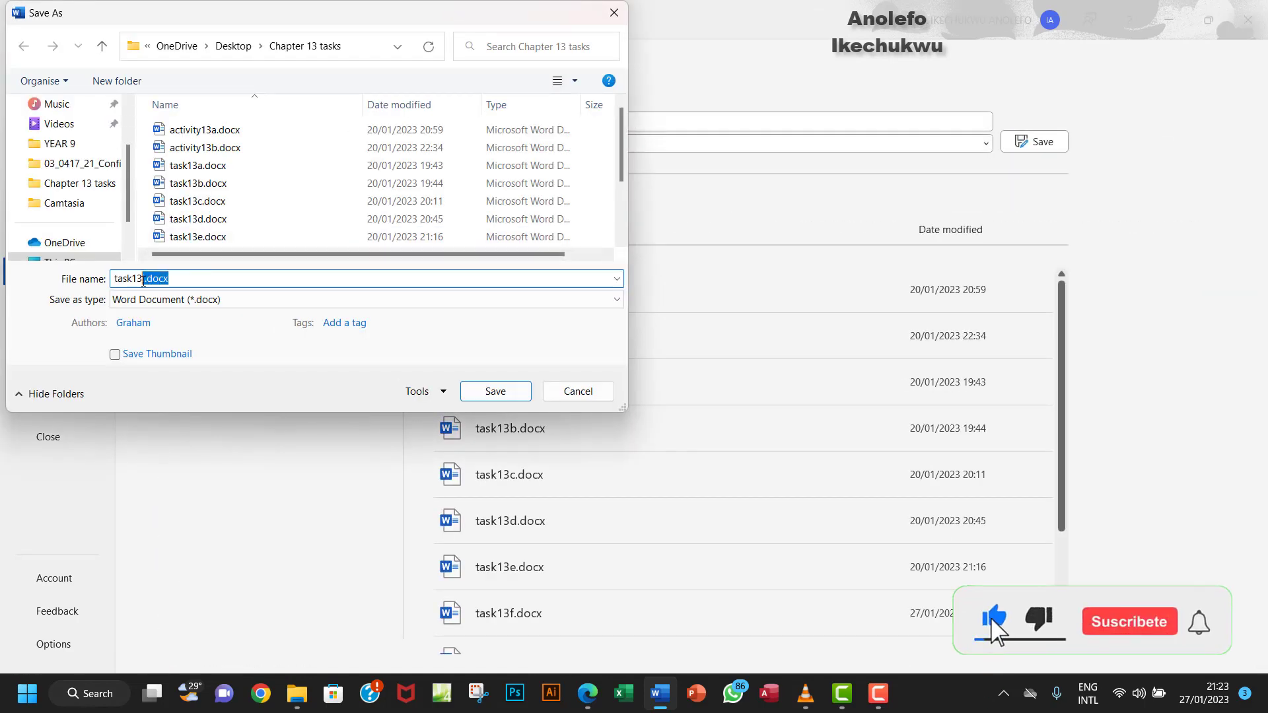
text(task13j)
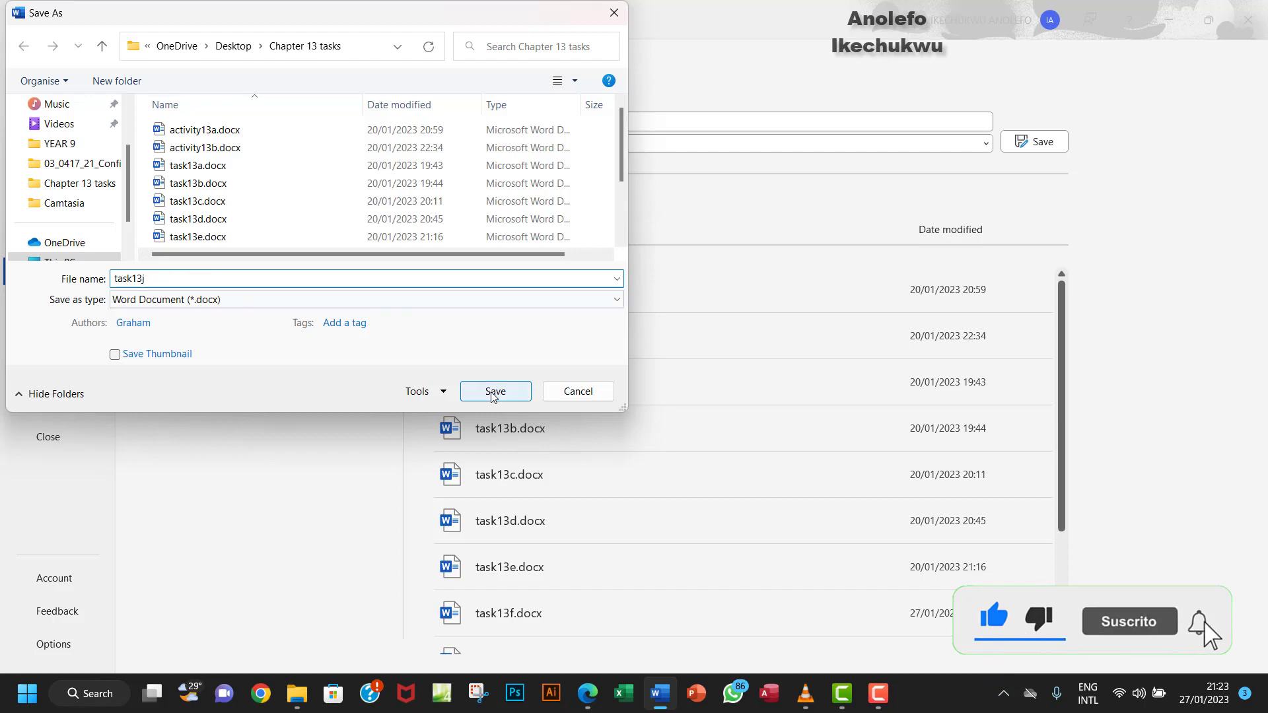
click(495, 391)
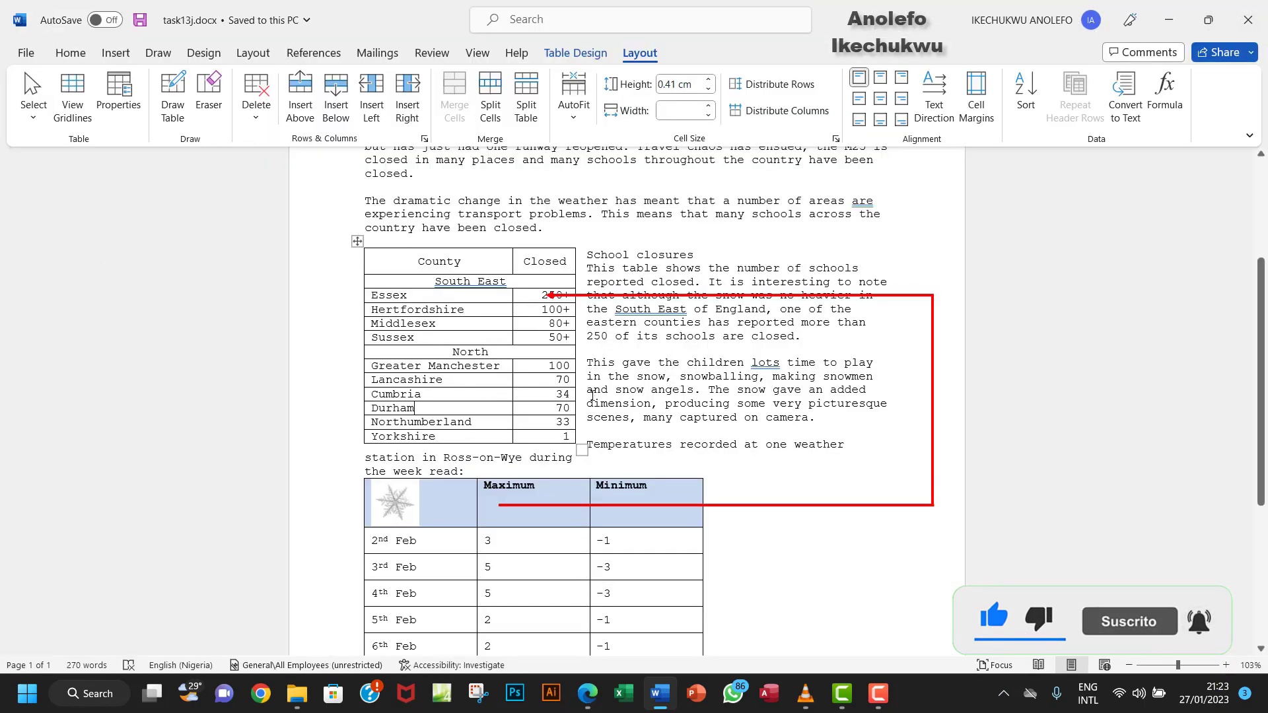